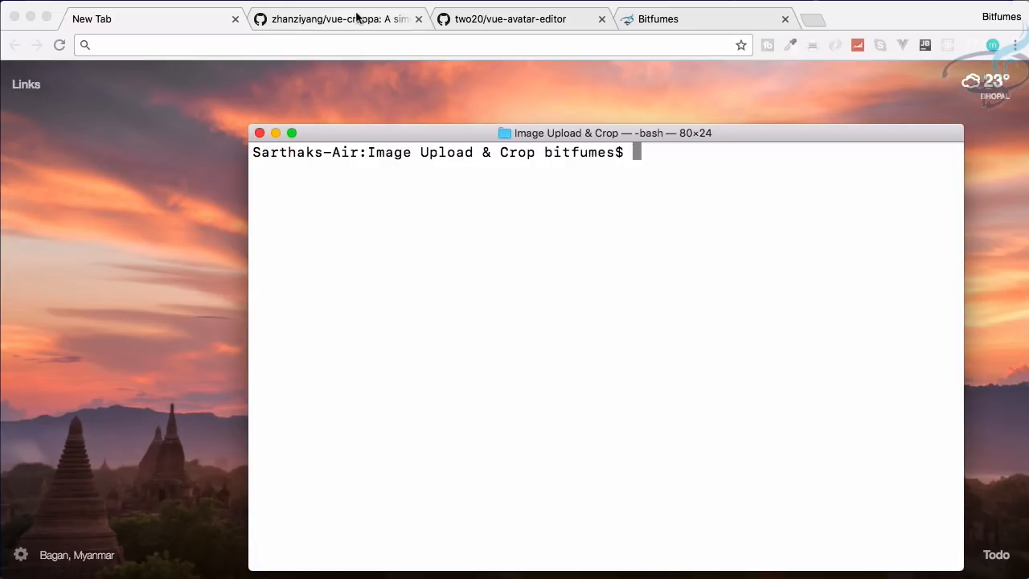
Step: Look over the vue-croppa and vue-avatar-editor GitHub project pages in Chrome
left_click(338, 19)
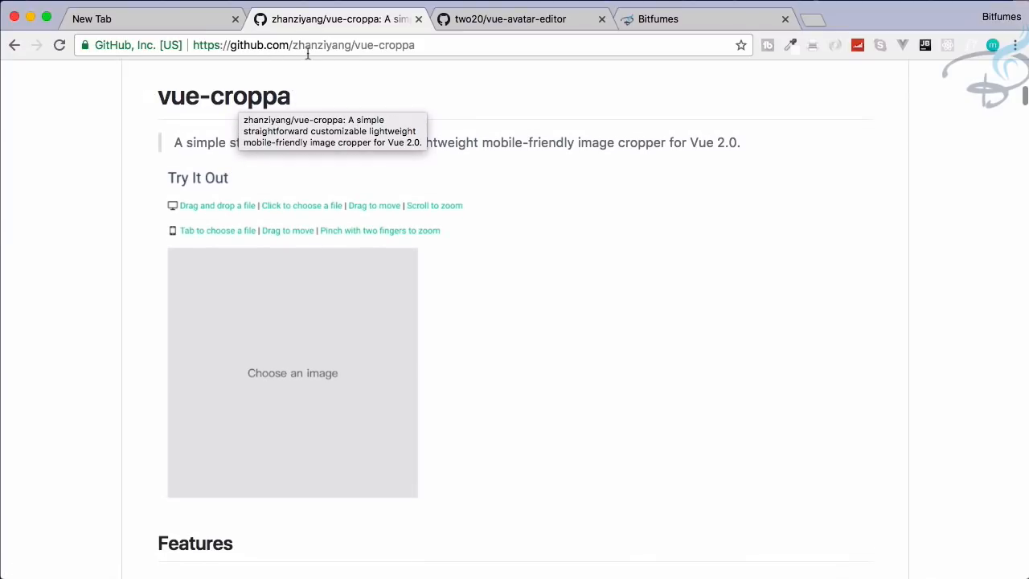
mouse_move(511, 19)
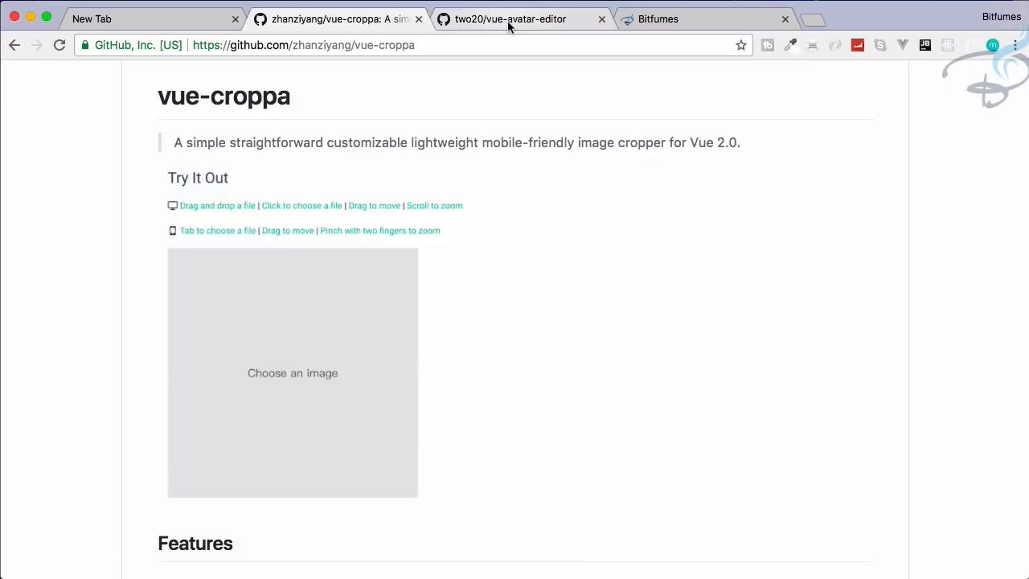
left_click(511, 19)
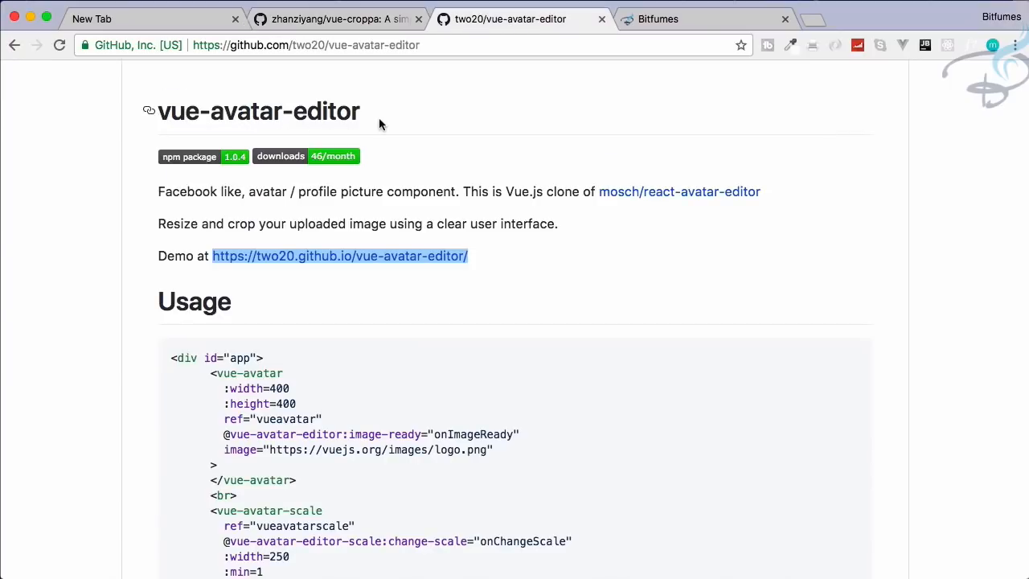
mouse_move(437, 119)
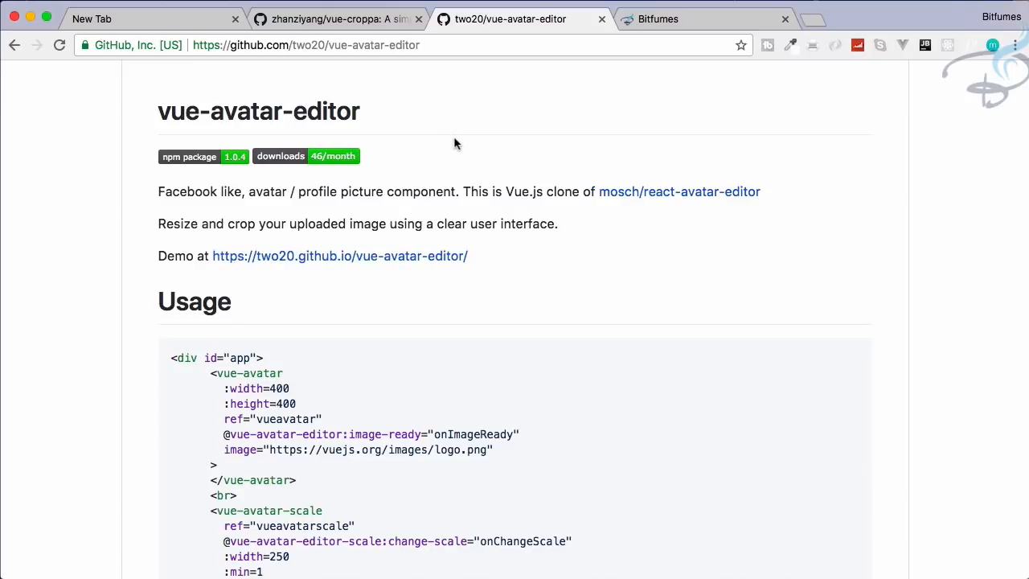
mouse_move(697, 58)
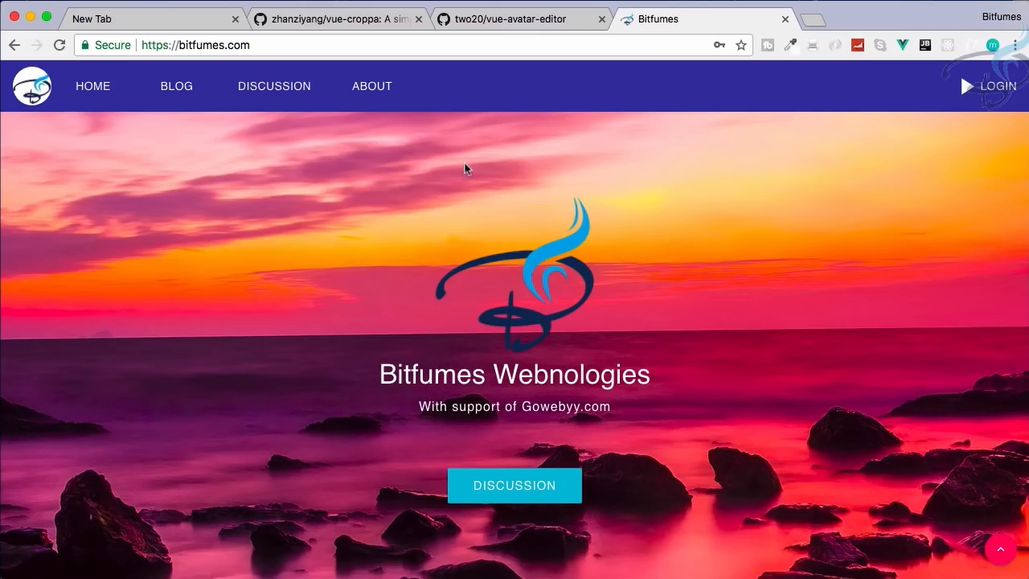
mouse_move(931, 111)
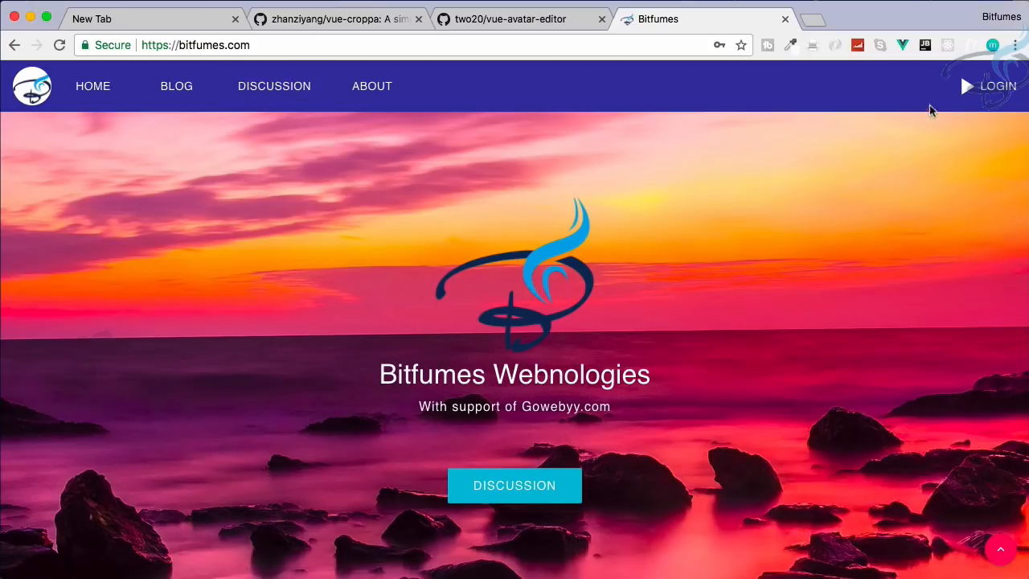
left_click(998, 86)
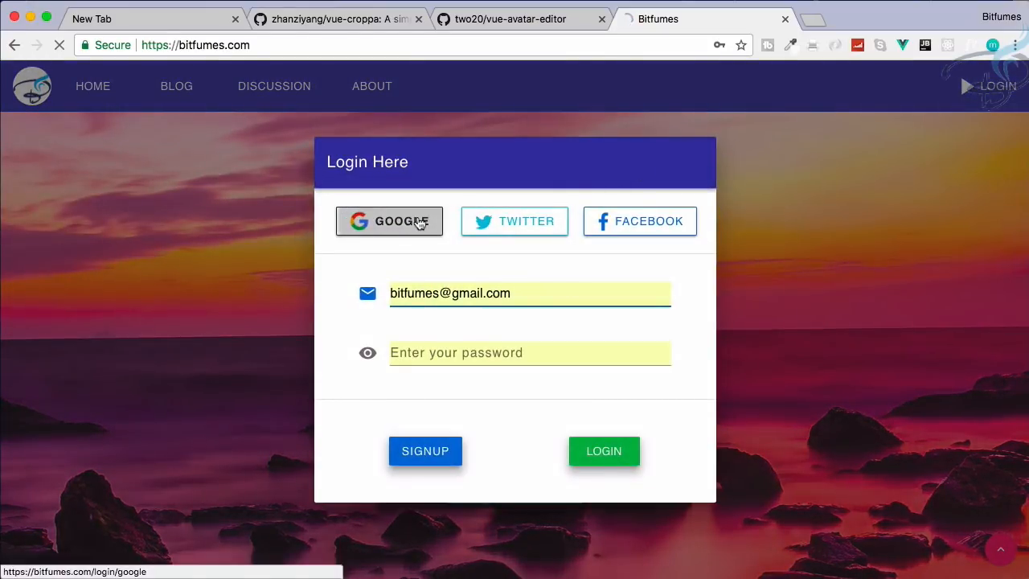
left_click(389, 222)
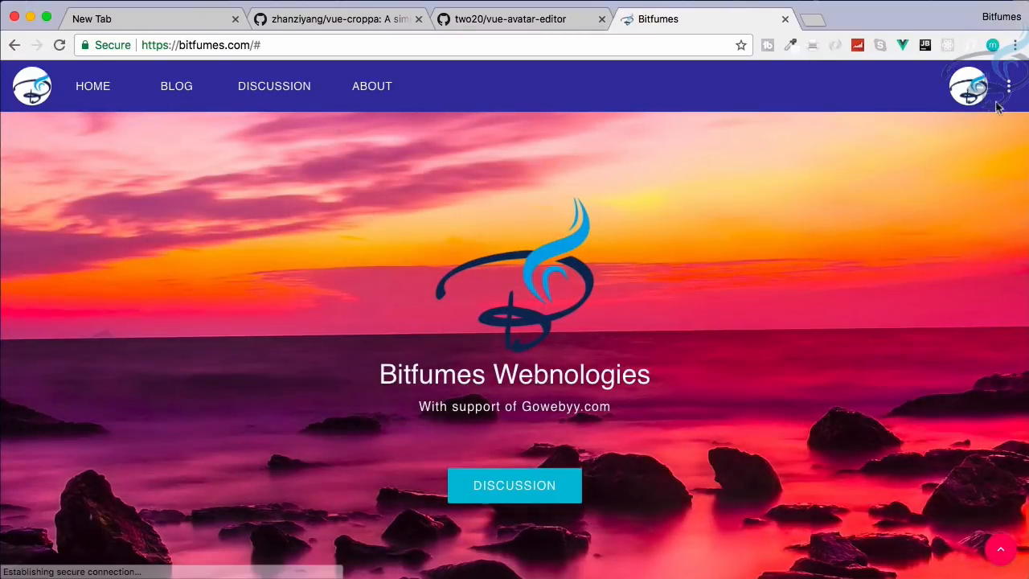
left_click(967, 87)
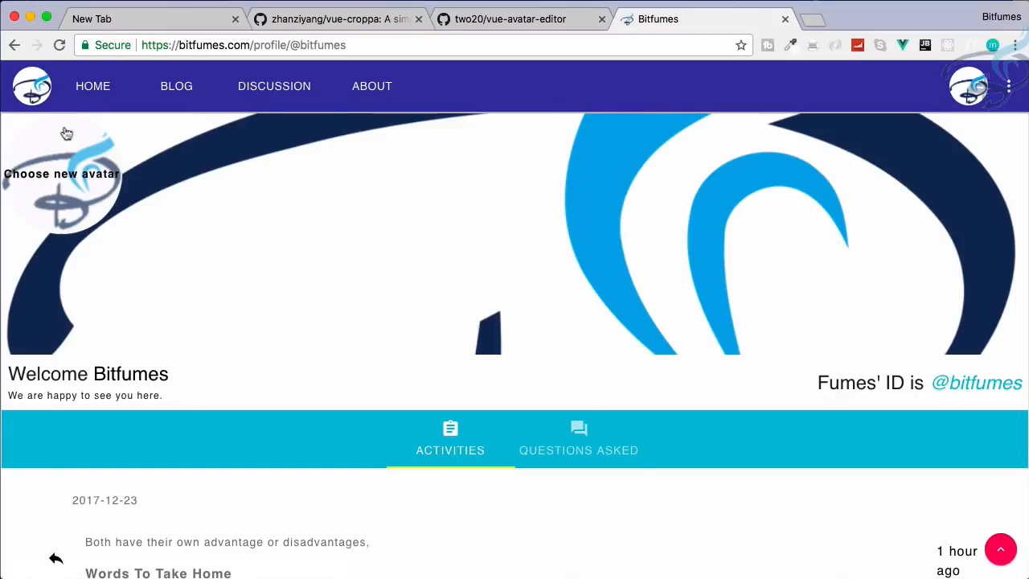
mouse_move(143, 235)
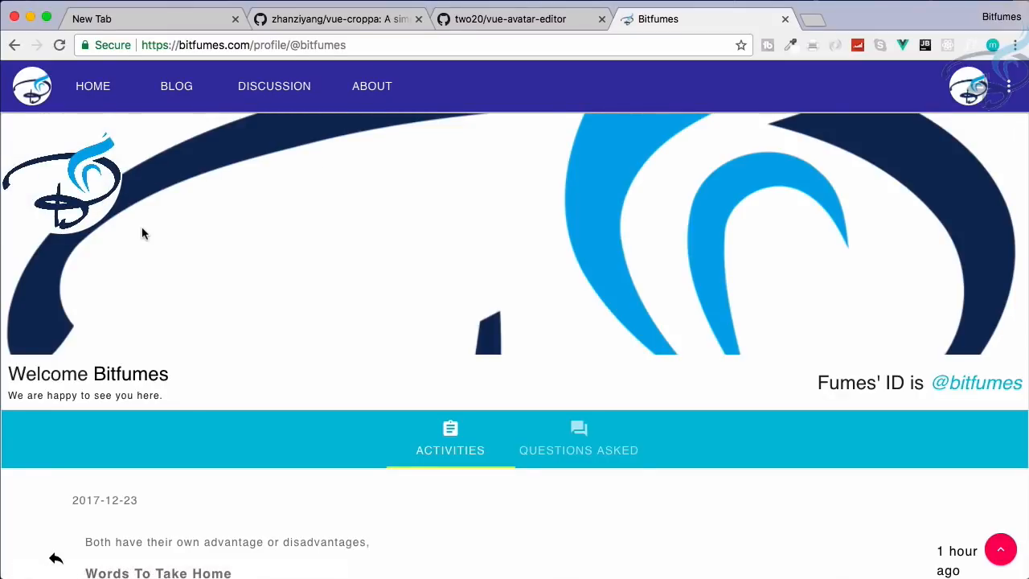
Step: Choose a photo from the Downloads folder as the new profile avatar
left_click(61, 180)
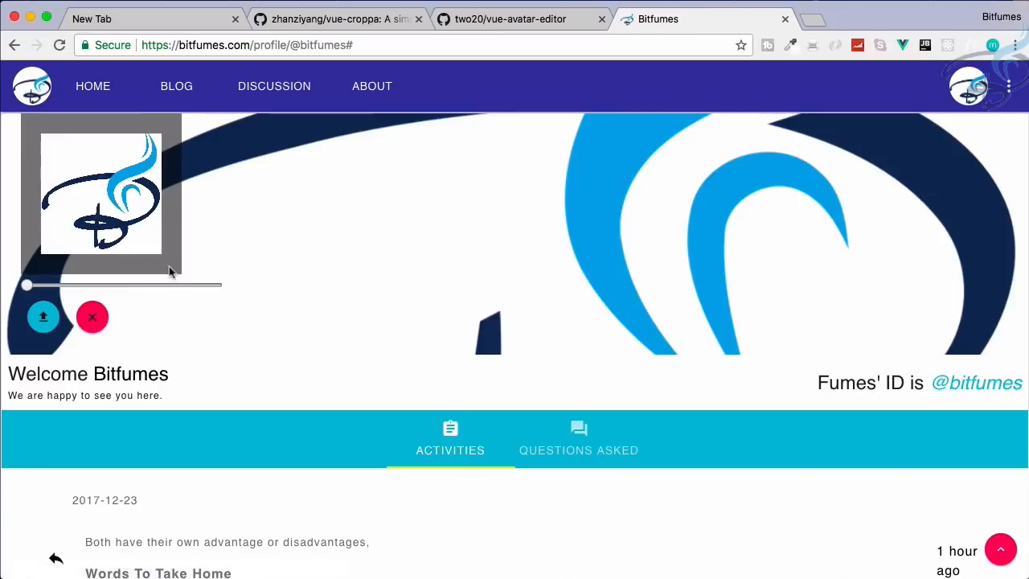
mouse_move(130, 196)
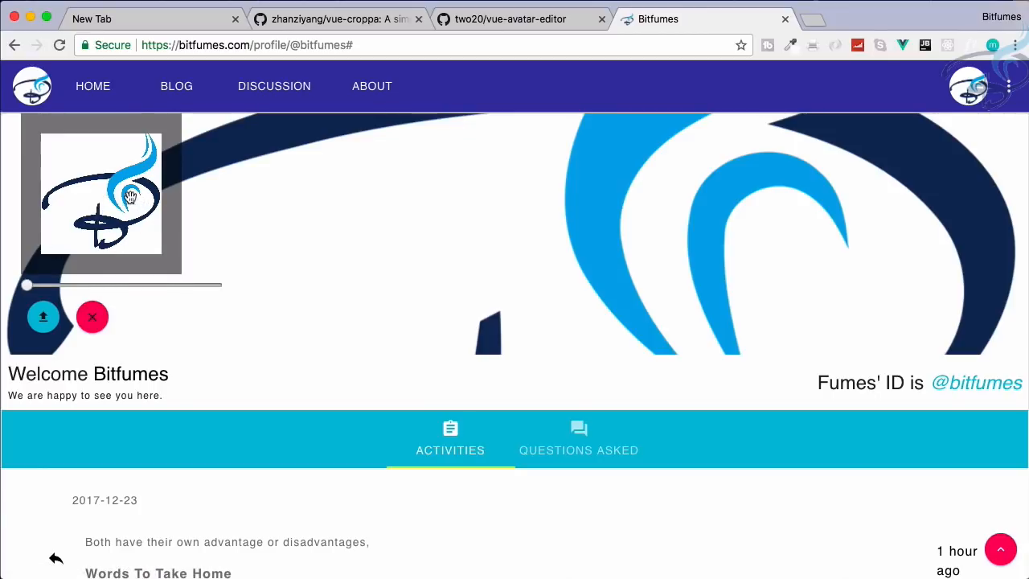
left_click(43, 315)
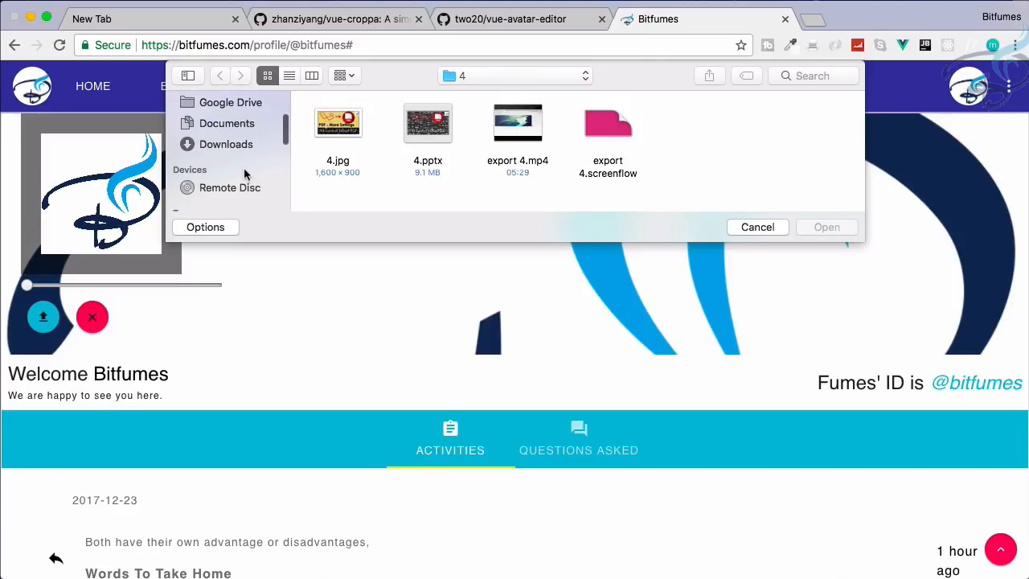
left_click(225, 144)
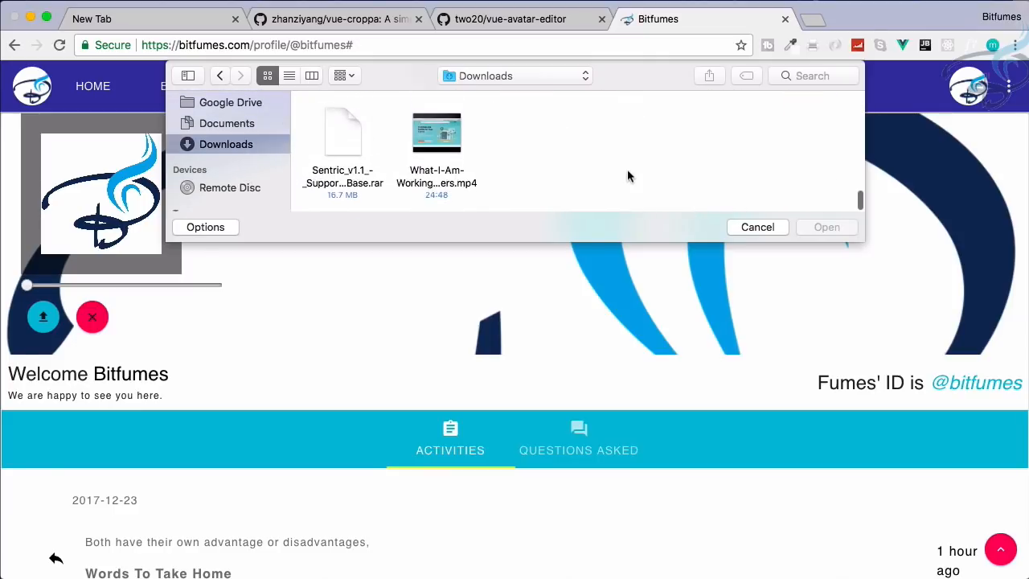
left_click(755, 226)
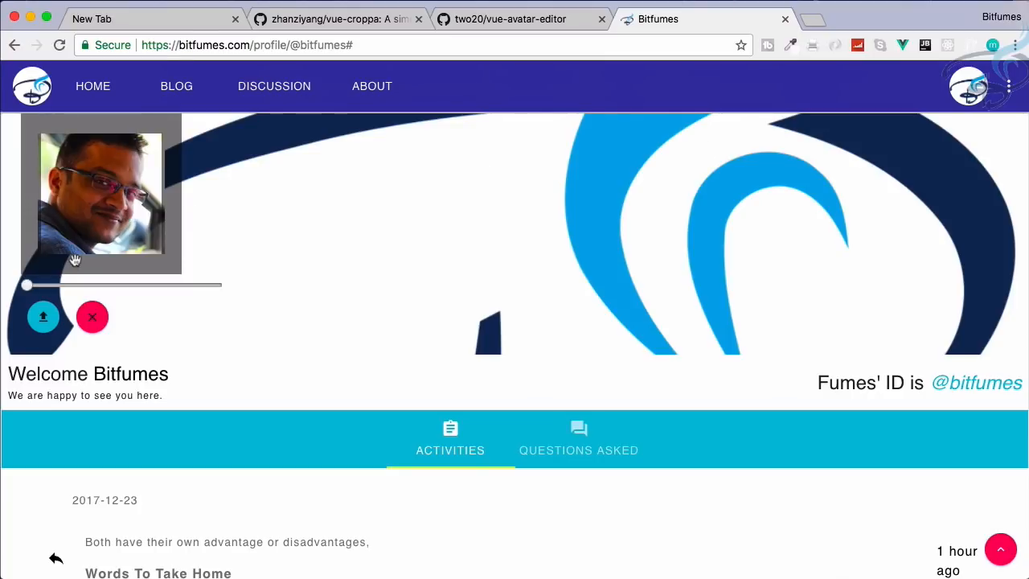
Step: Reposition the photo in the crop area, save it as the avatar and dismiss the 'Avatar updated' notice
left_click_drag(25, 285, 58, 285)
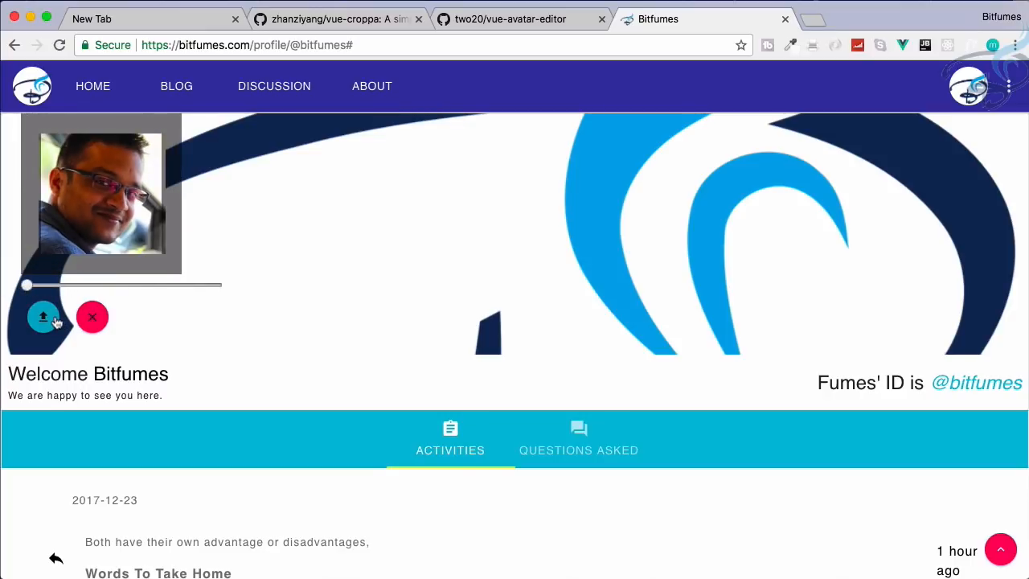
left_click(42, 315)
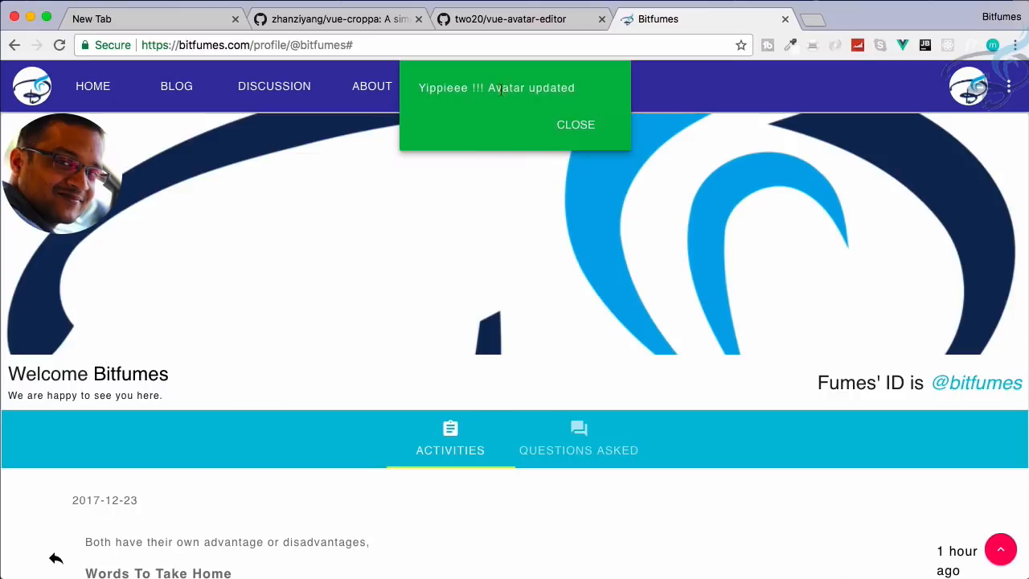
mouse_move(537, 119)
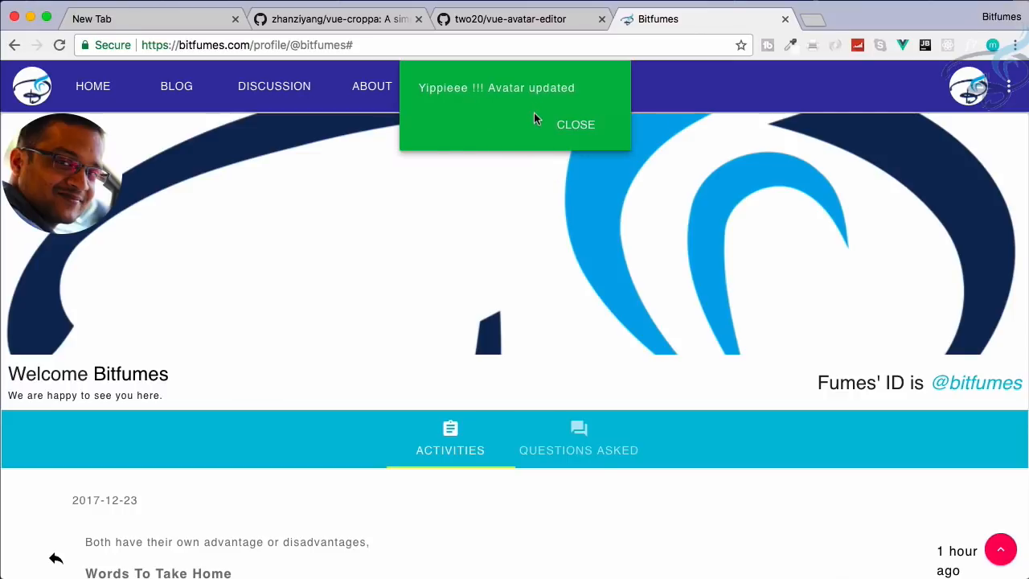
left_click(575, 123)
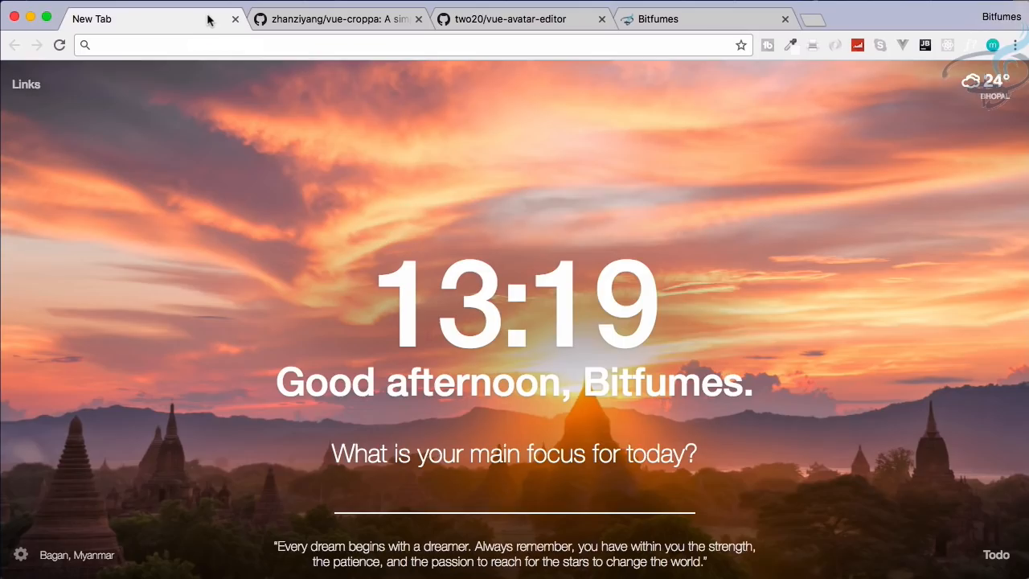
mouse_move(517, 303)
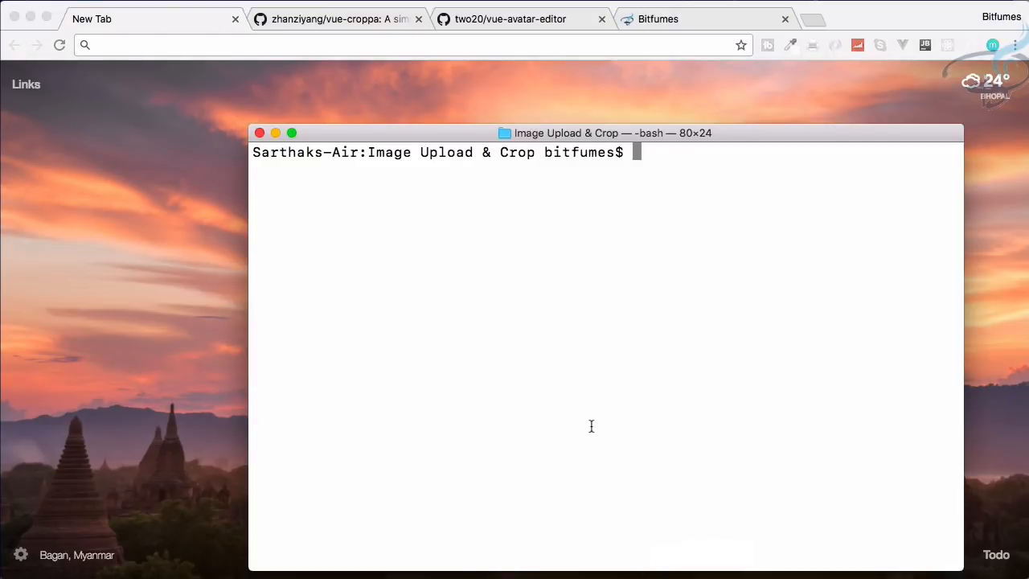
Step: Create the imageUpload project with laravel new and cd into its folder
type("laravel new")
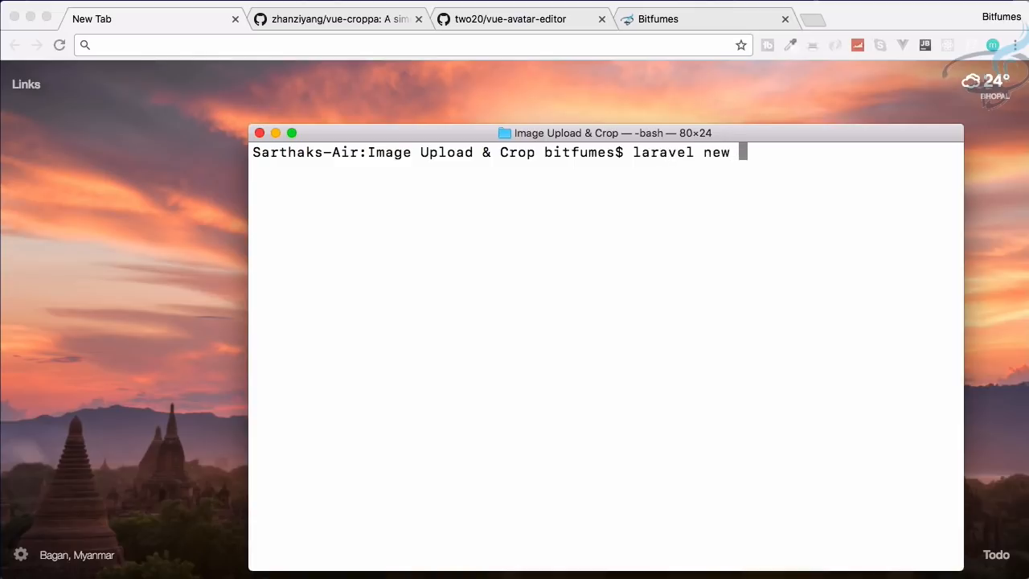
type("imag")
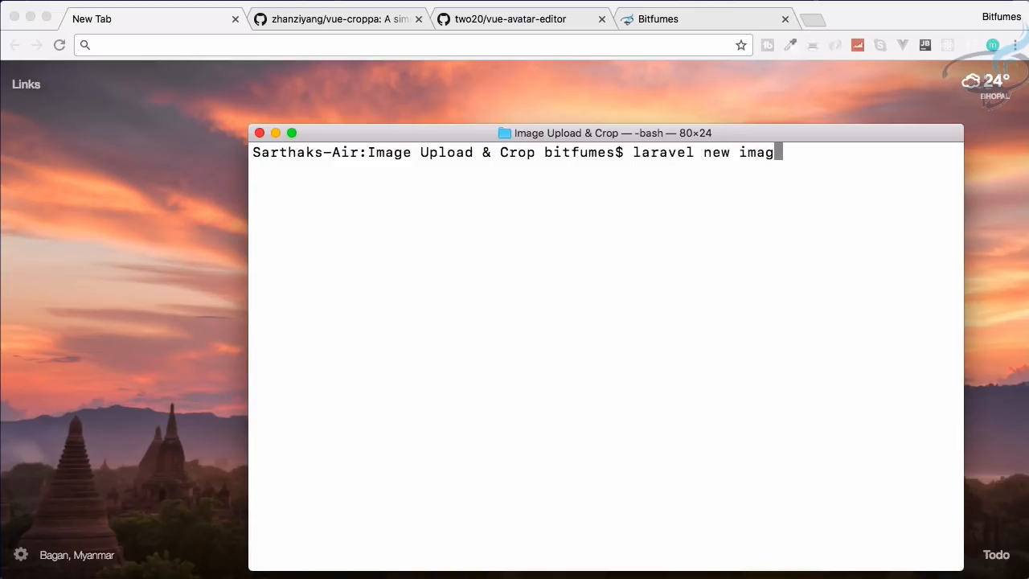
type("eUpload")
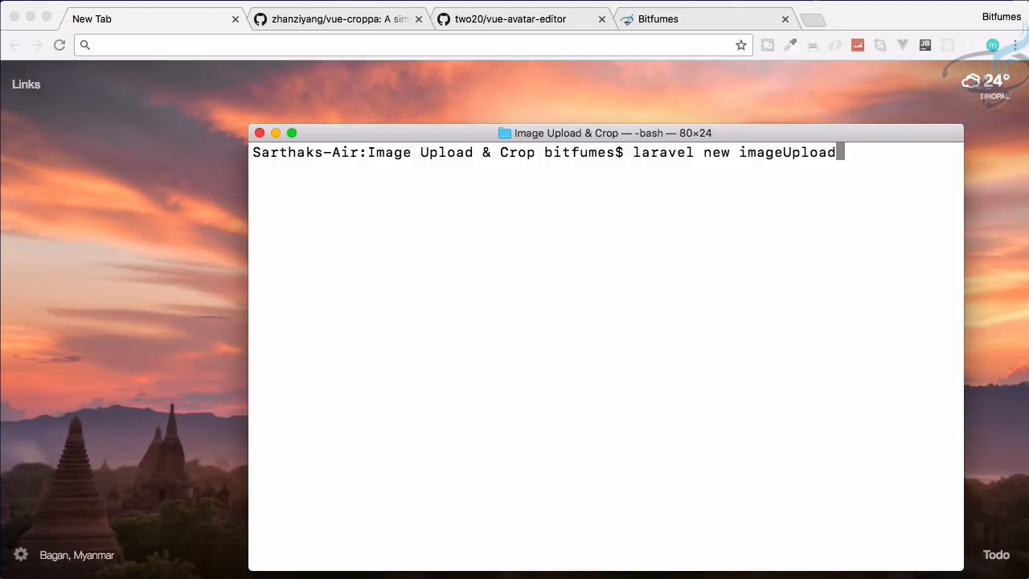
key("enter")
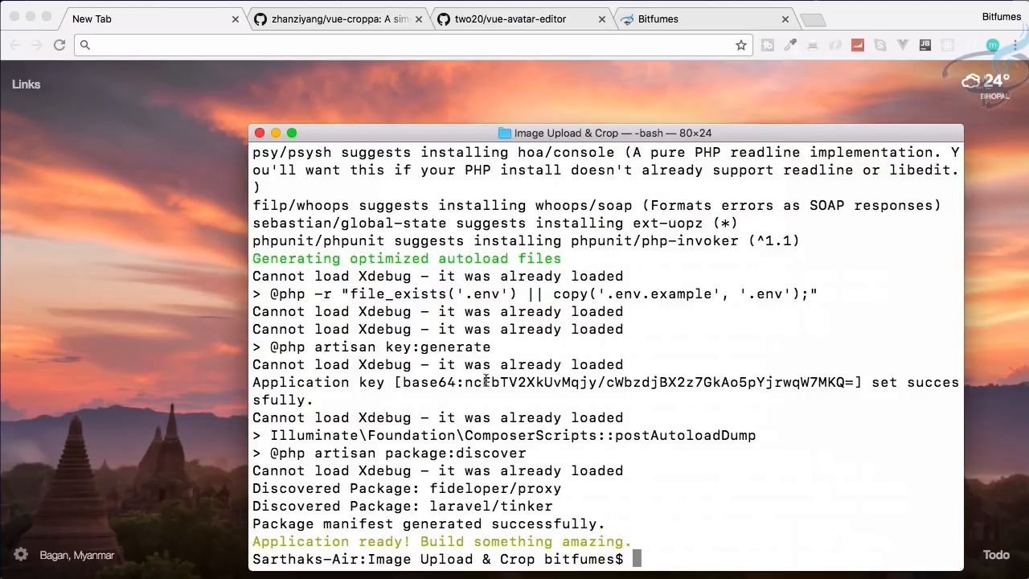
type("cd imageUpload")
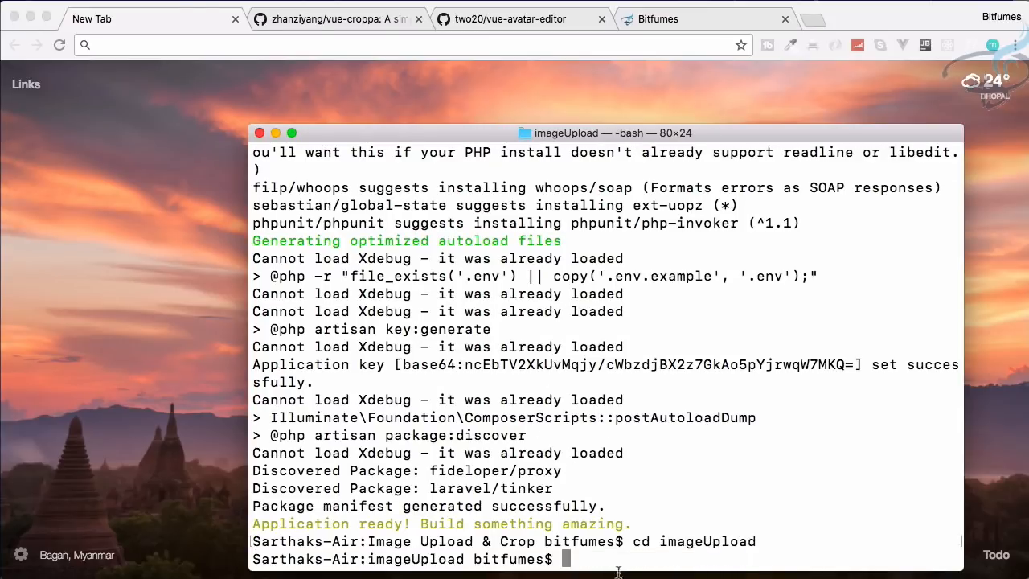
mouse_move(617, 572)
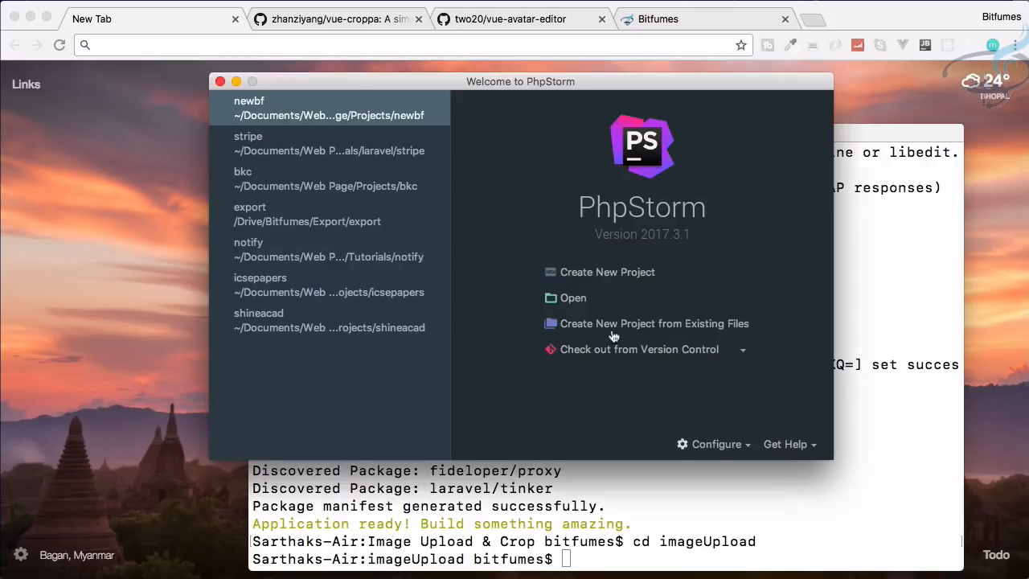
Step: Open the imageUpload folder under Image Upload & Crop as a PhpStorm project
left_click(572, 298)
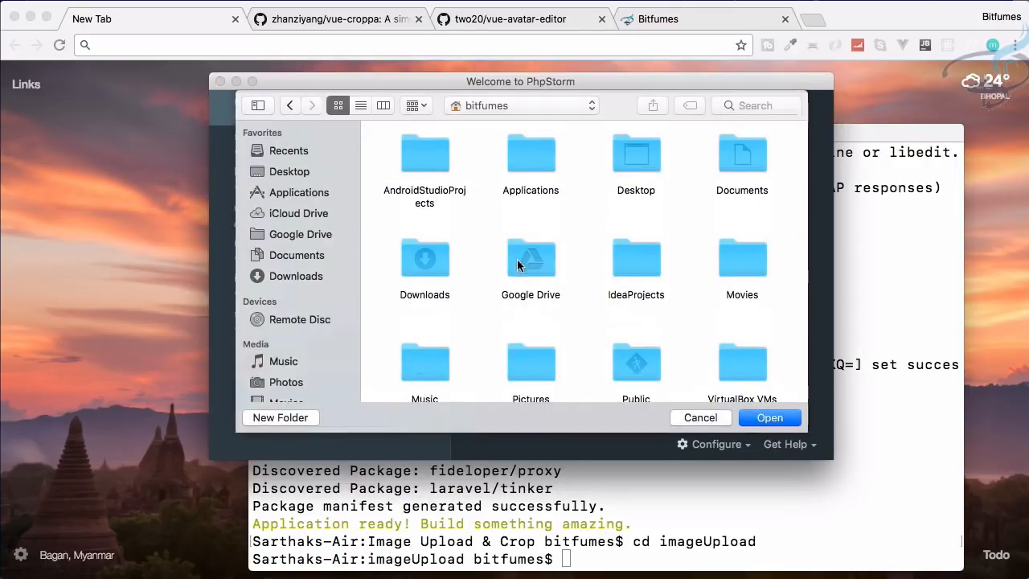
scroll("down", 3)
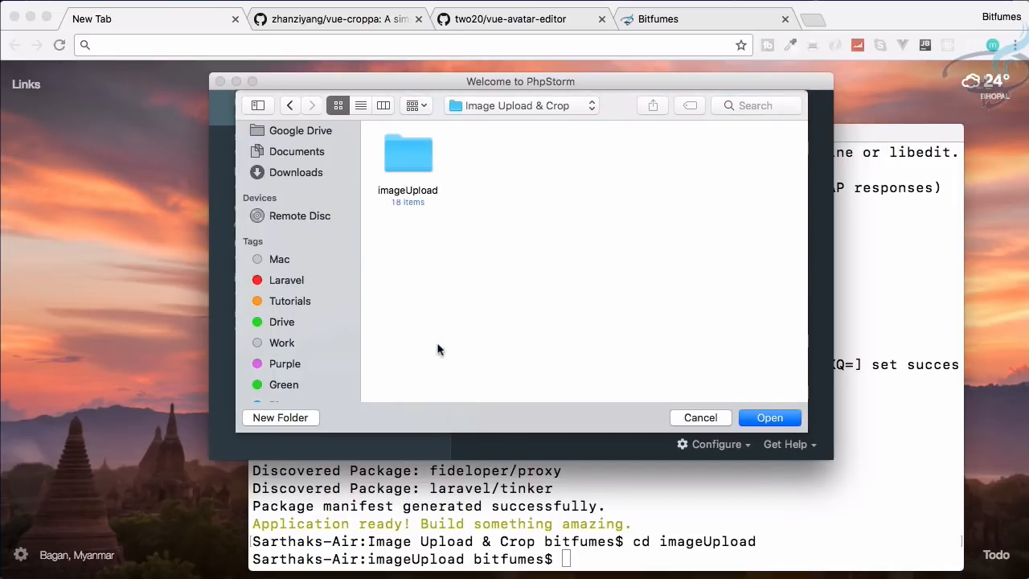
left_click(408, 153)
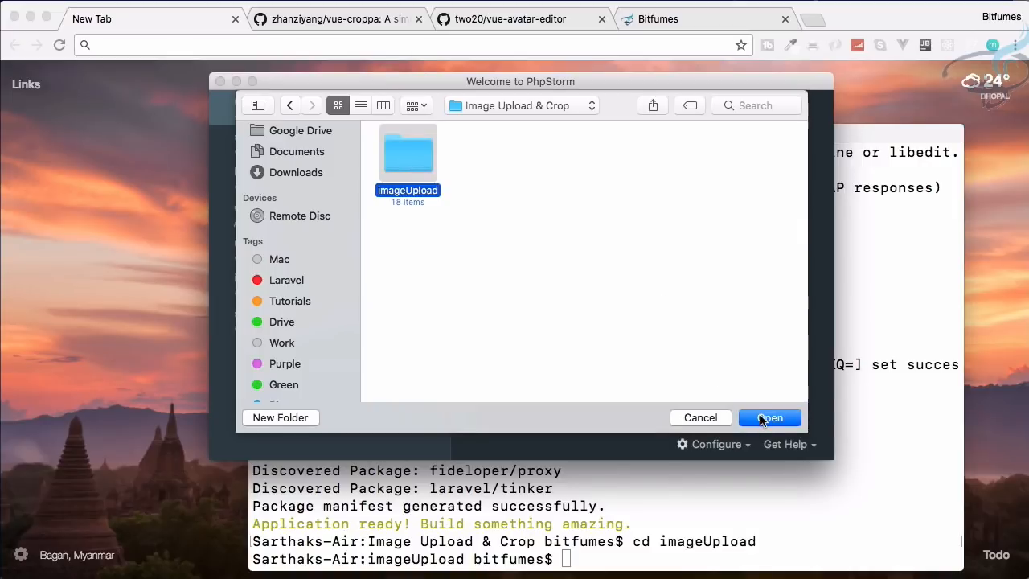
left_click(768, 418)
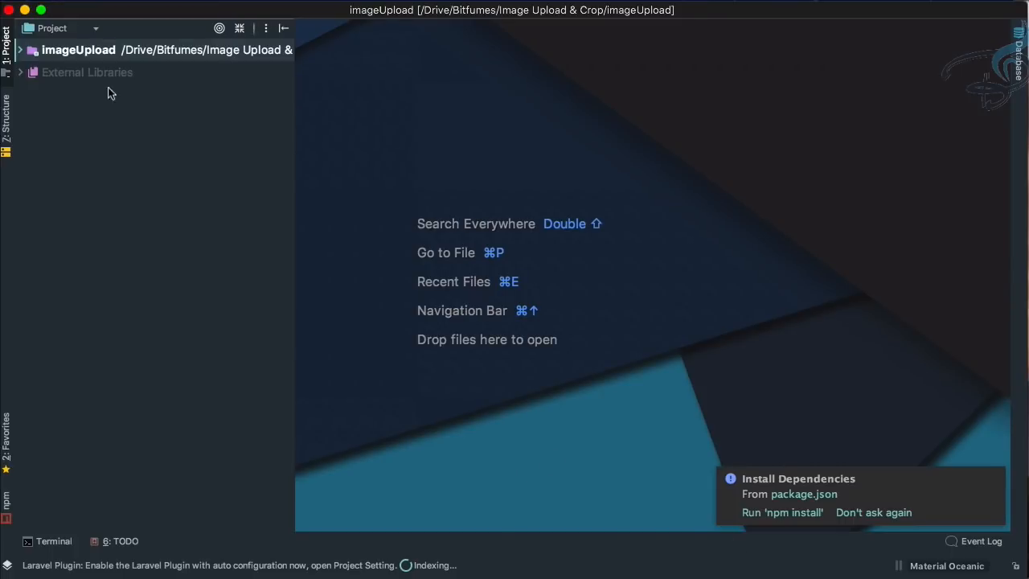
Step: Browse resources/assets/js to view app.js and its components, then bring up the built-in terminal
left_click(19, 48)
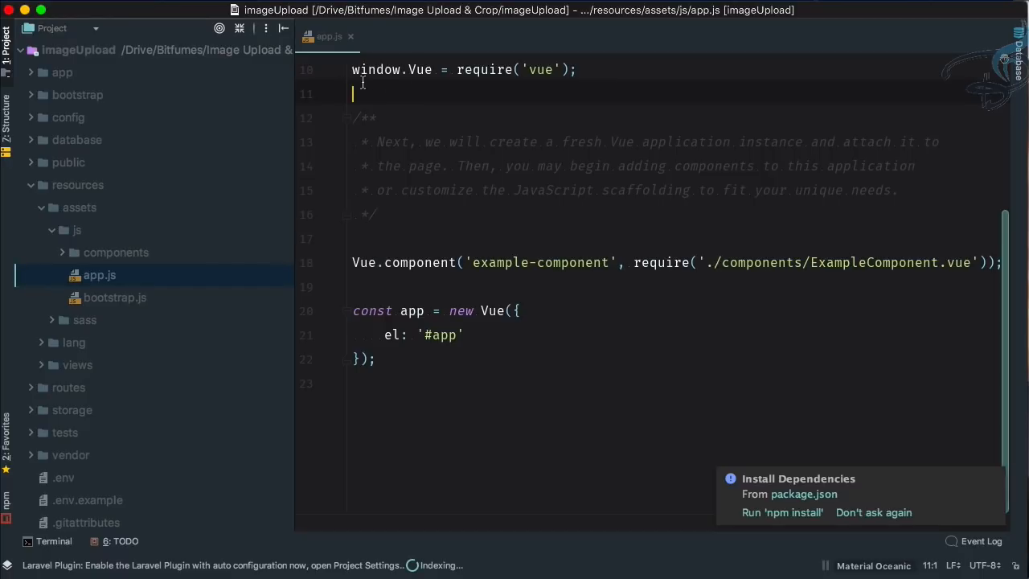
left_click(497, 165)
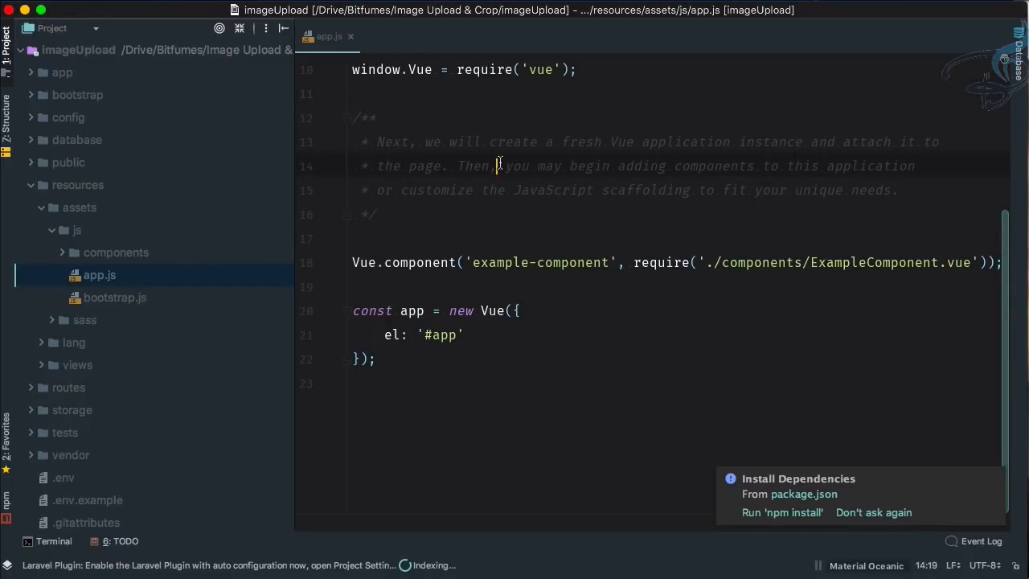
left_click(116, 251)
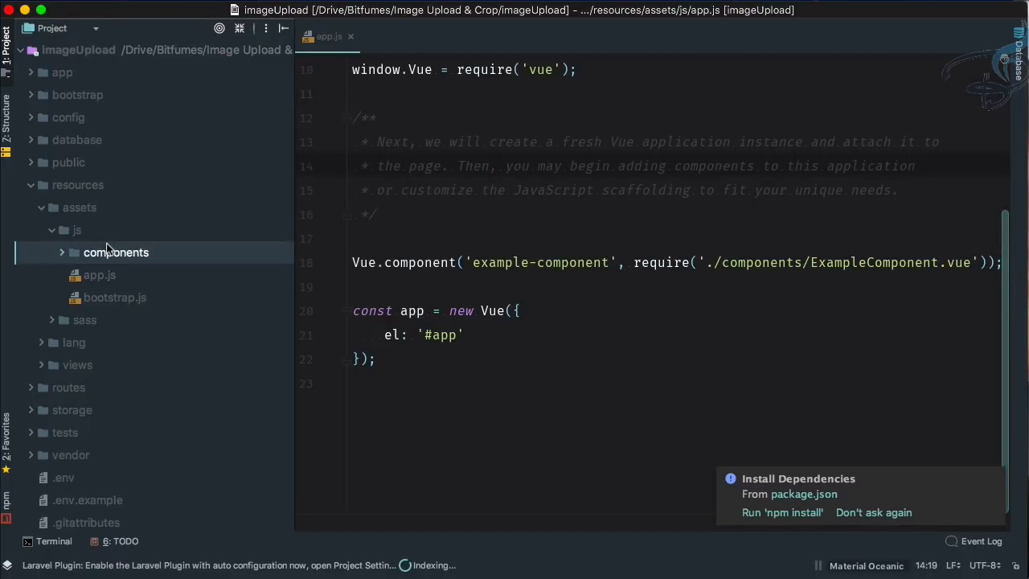
left_click(77, 206)
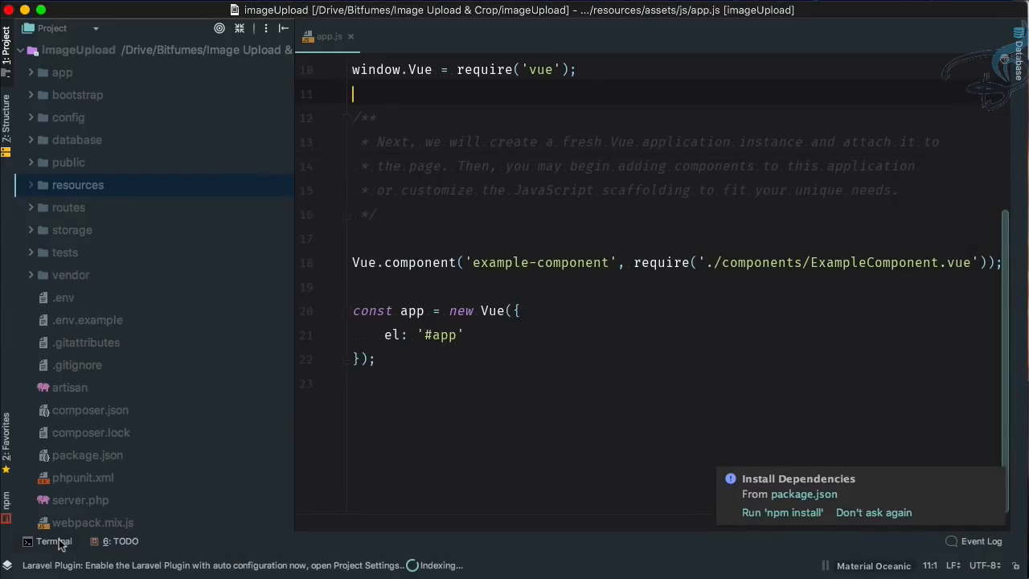
left_click(54, 540)
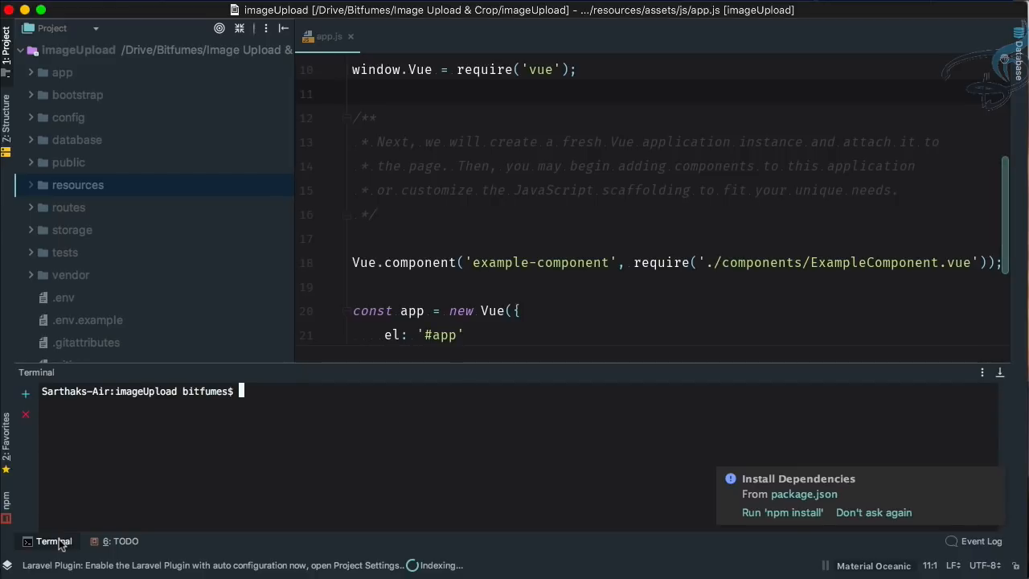
Step: Run npm install in the PhpStorm terminal to create node_modules
type("np")
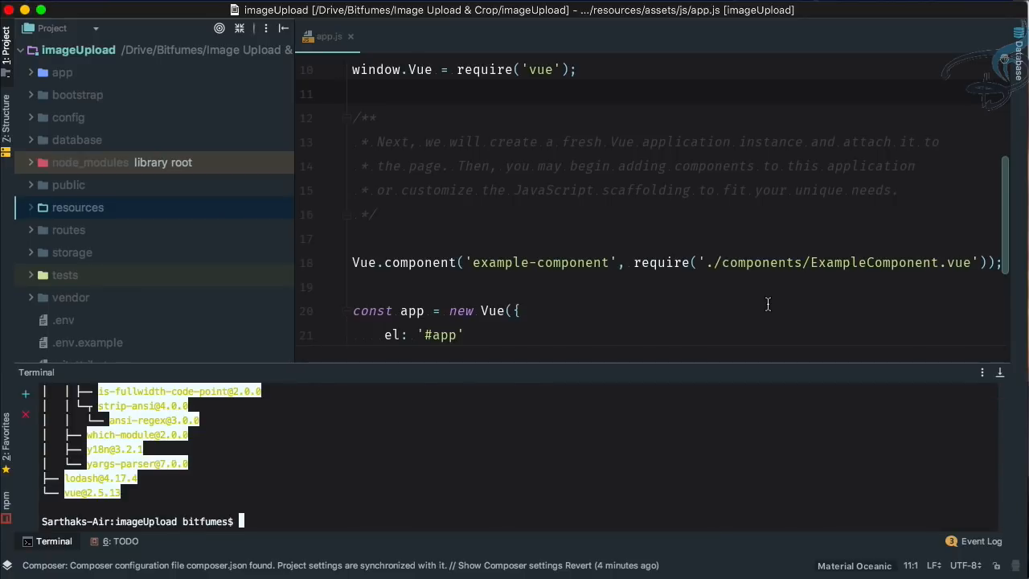
Step: Run npm run watch, glance at welcome.blade.php under resources/views and return to app.js
type("npm run wat")
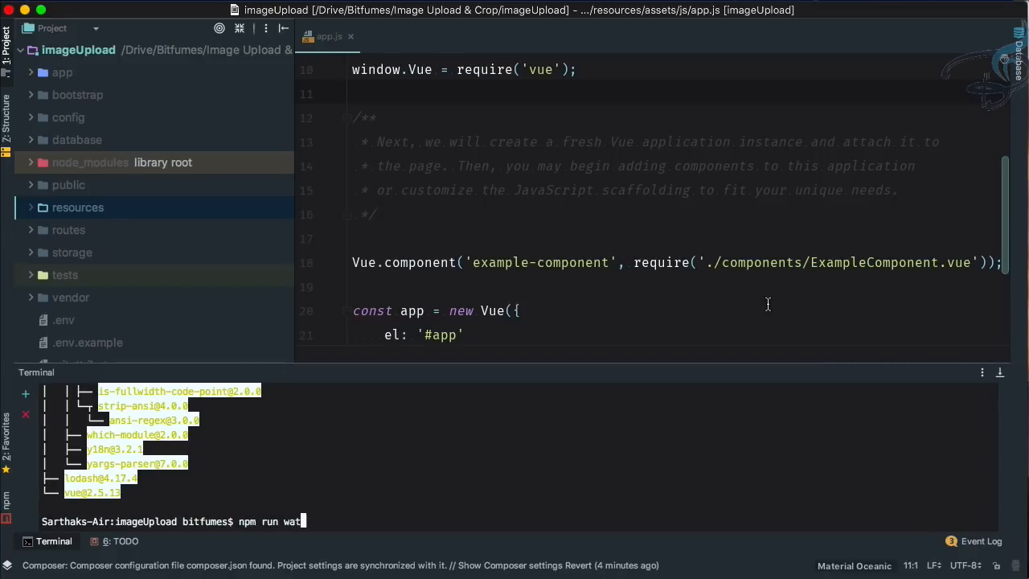
key("enter")
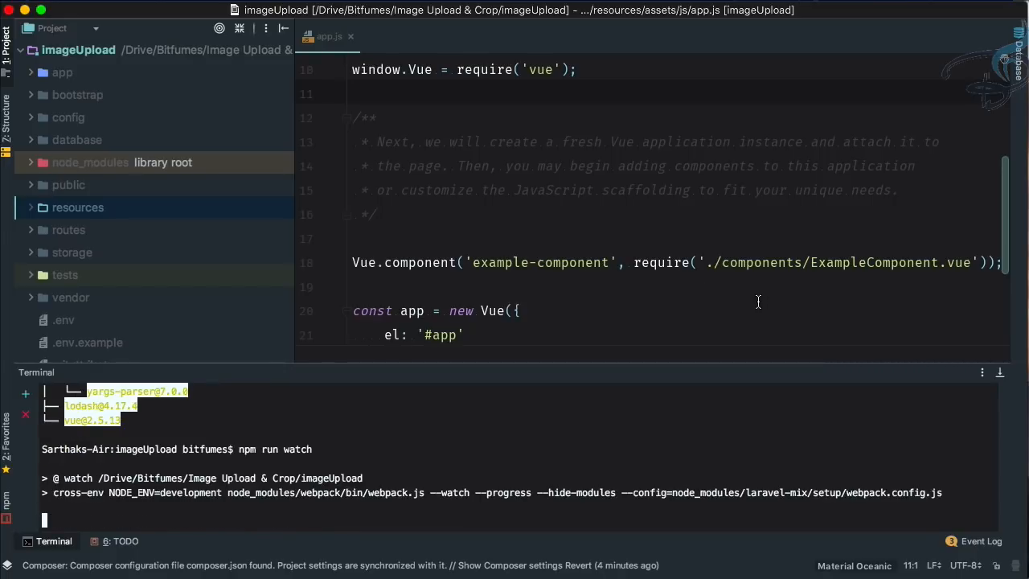
mouse_move(528, 280)
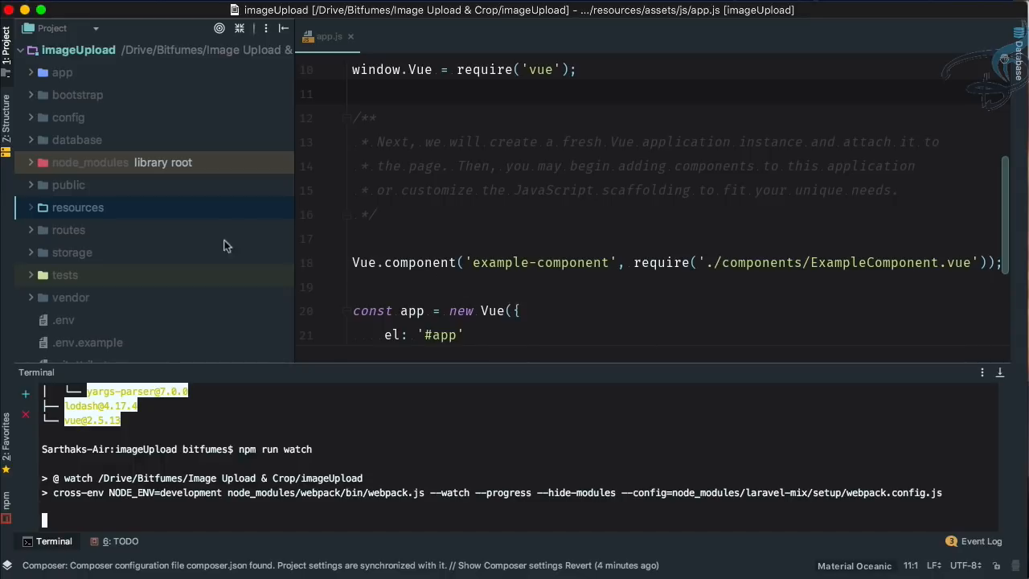
left_click(77, 206)
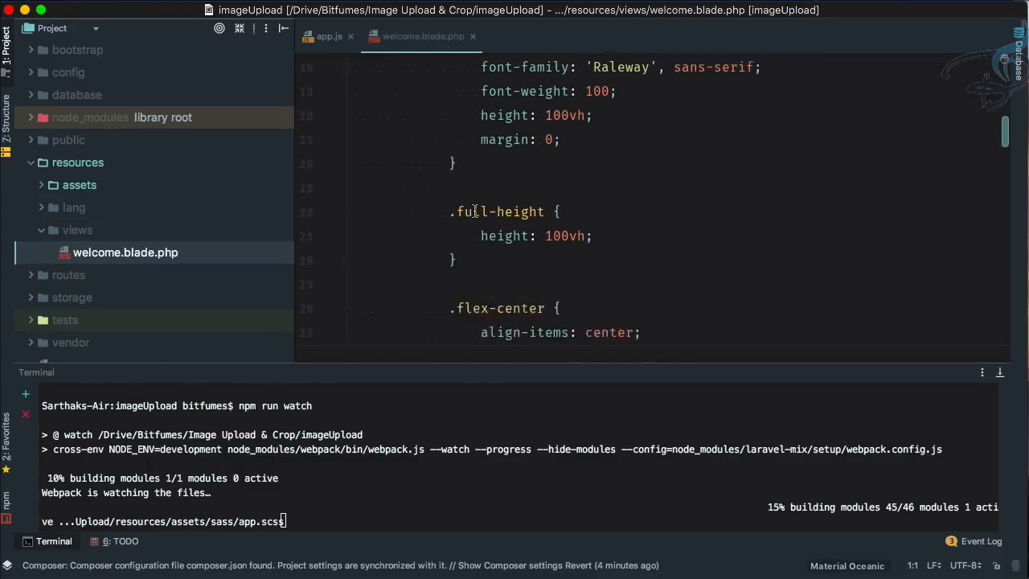
left_click(324, 35)
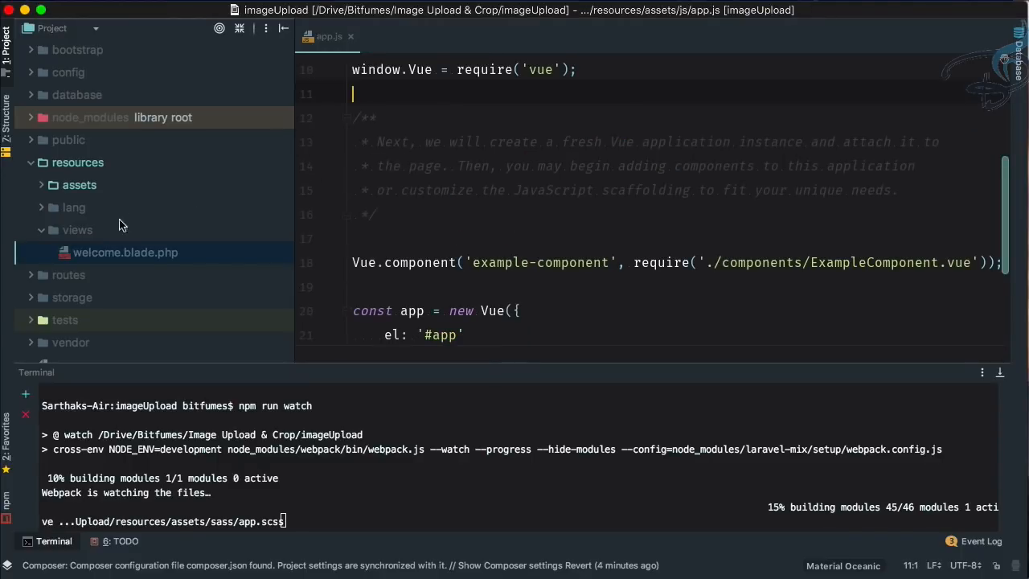
Step: Create app.blade.php in views with an html:5 page skeleton
left_click(78, 230)
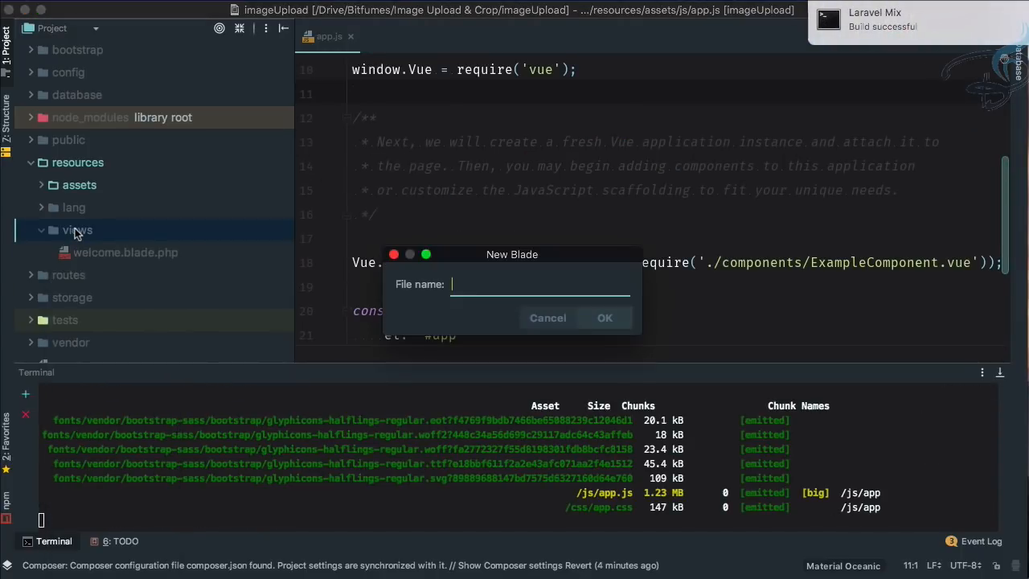
type("app")
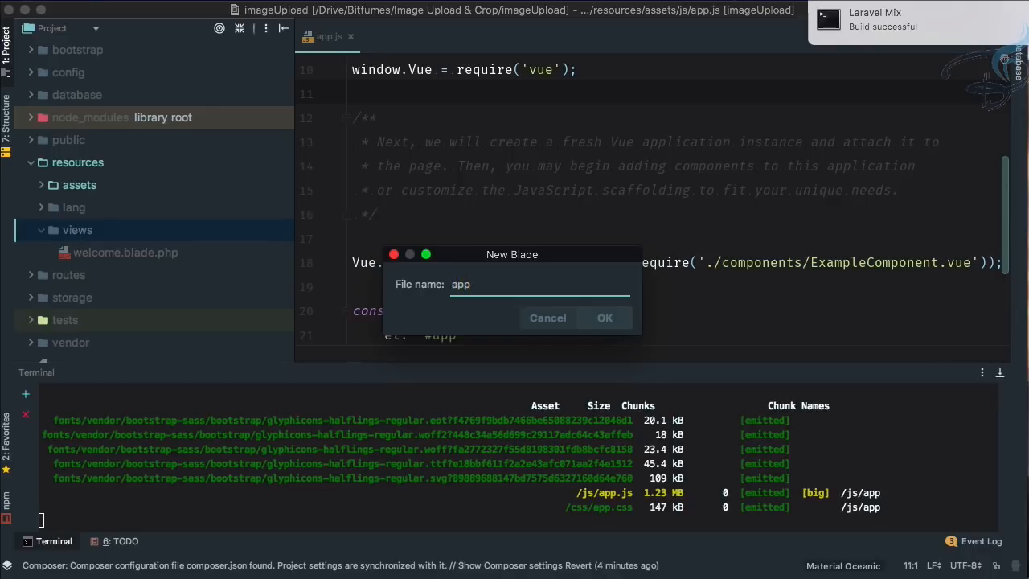
left_click(604, 318)
type("html:5")
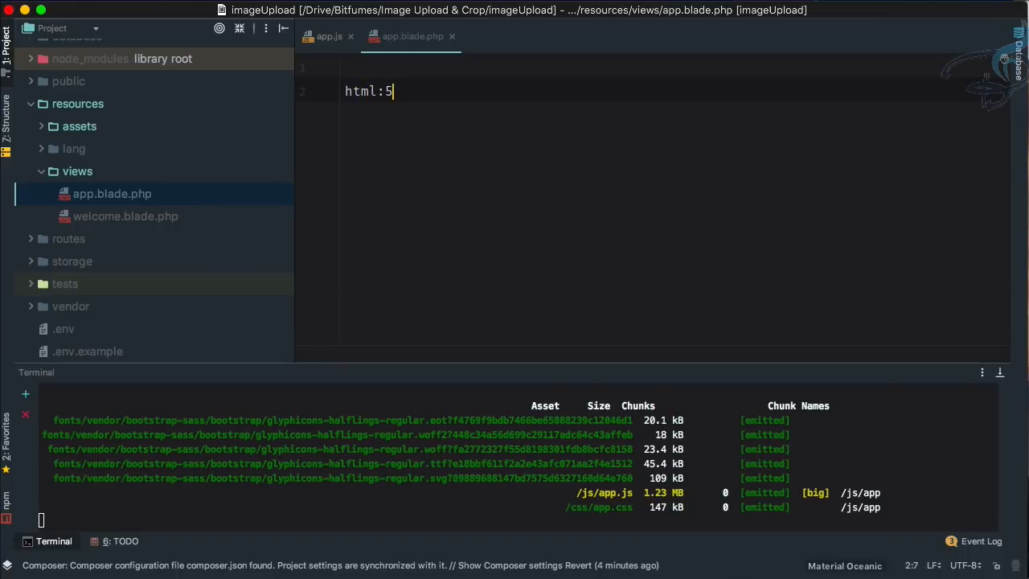
key("Tab")
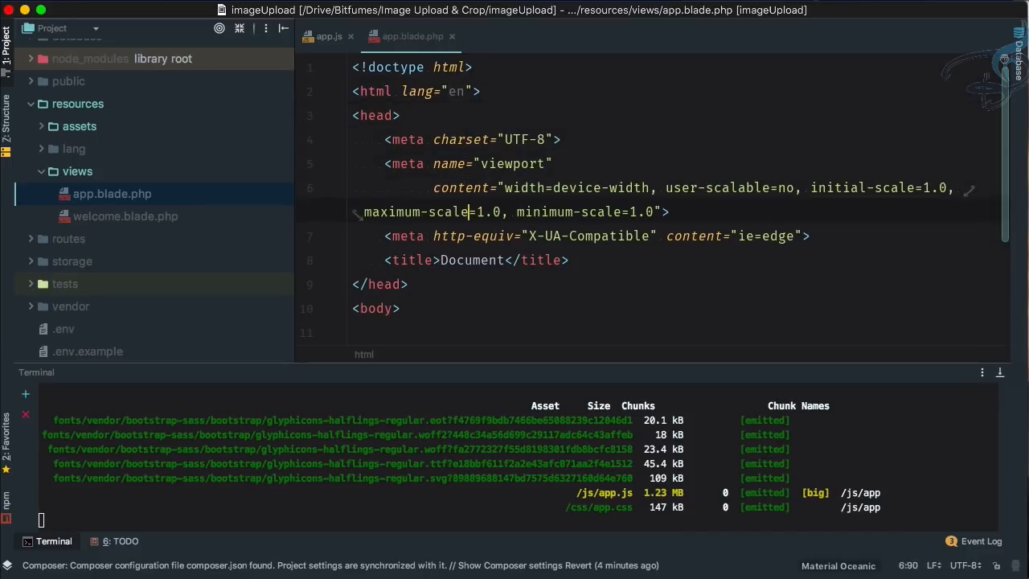
Step: Add a stylesheet link to asset('css/app.css')
type("link rel=\"stylesheet\" href=\"{{}}\">")
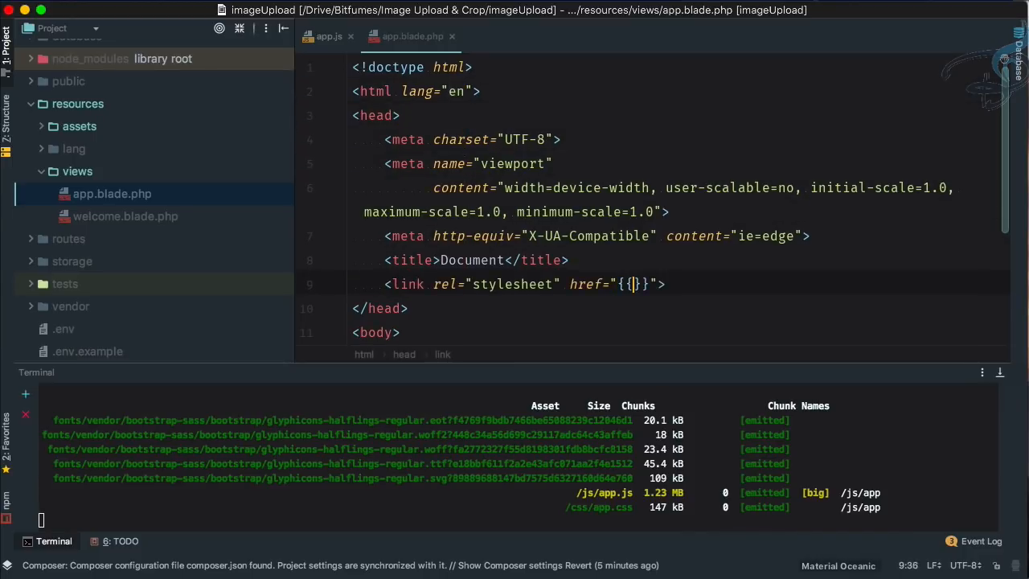
type("asset('')")
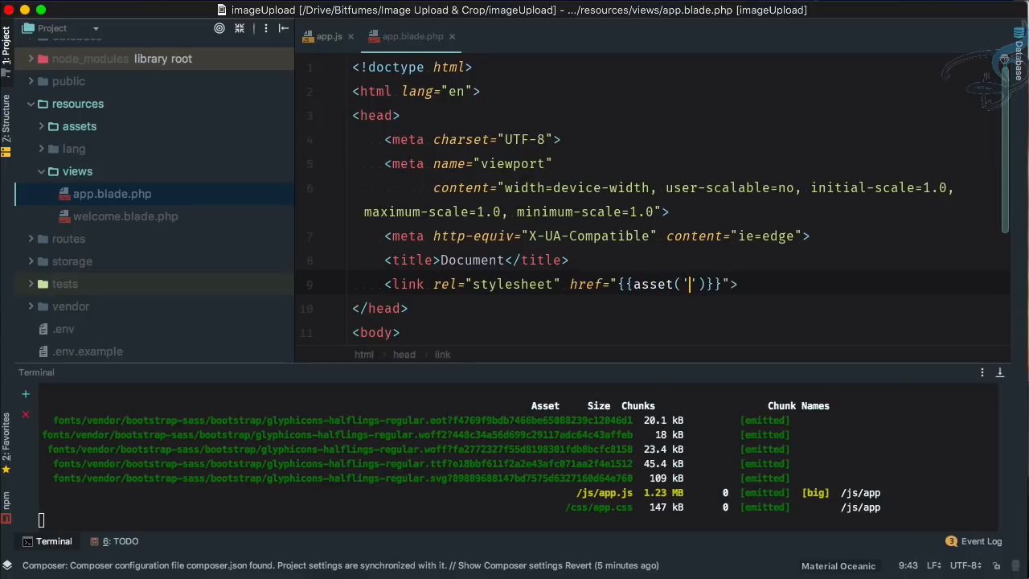
type("css/a")
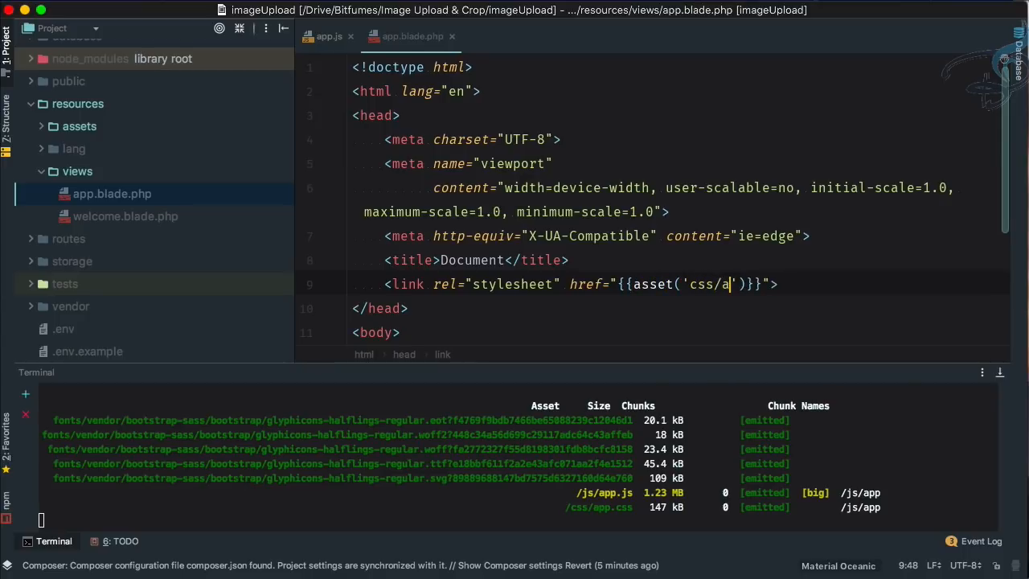
type("pp.css")
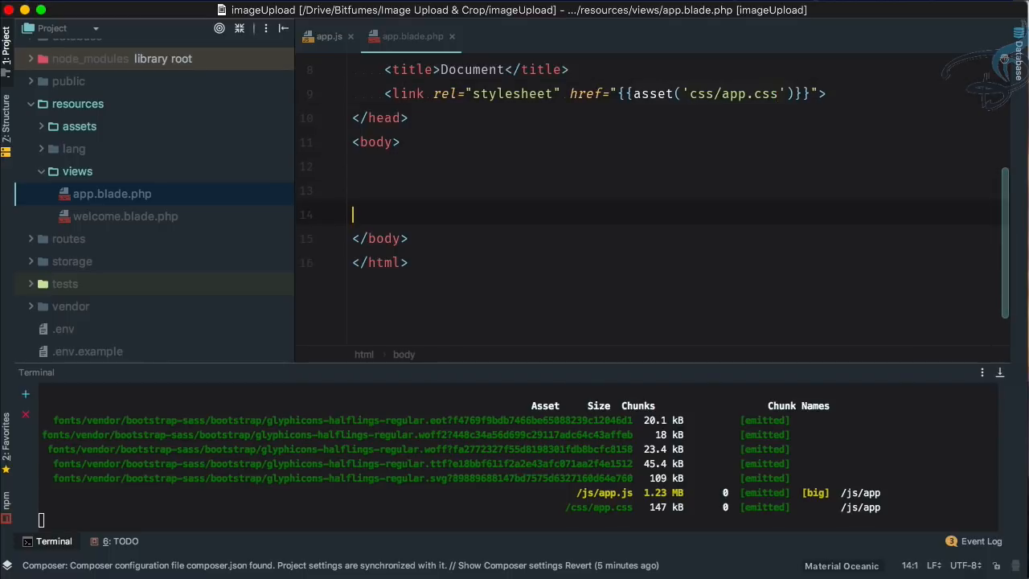
Step: Add a script tag for asset('js/app.js') and an empty div with id app
type("<script>")
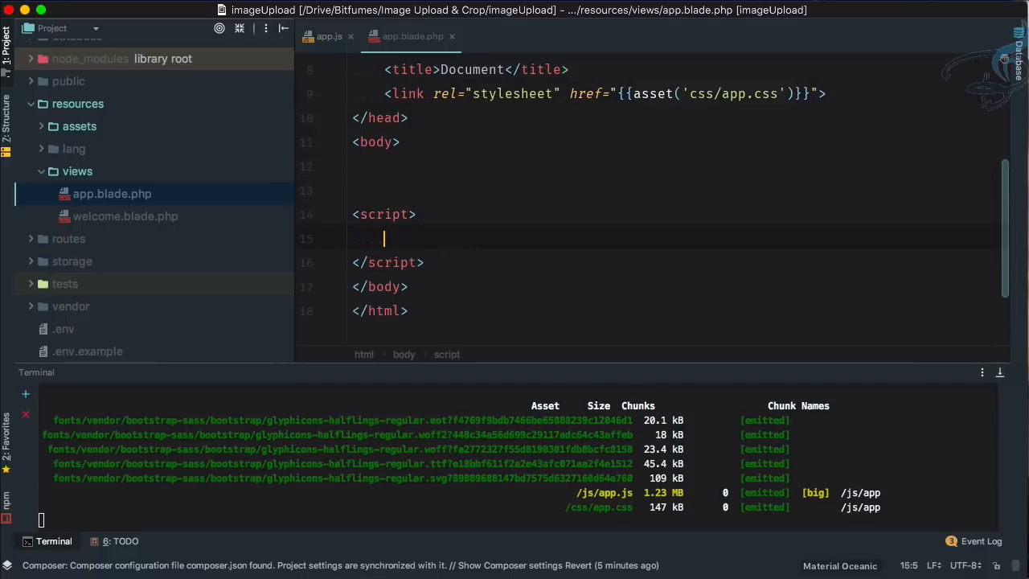
type("src")
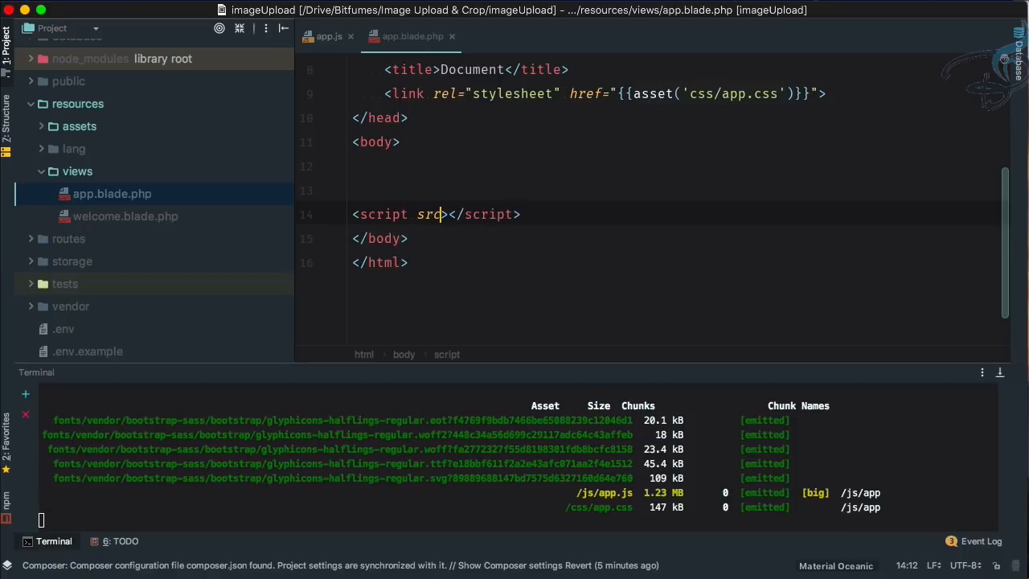
type("=\"{{aa}}\"")
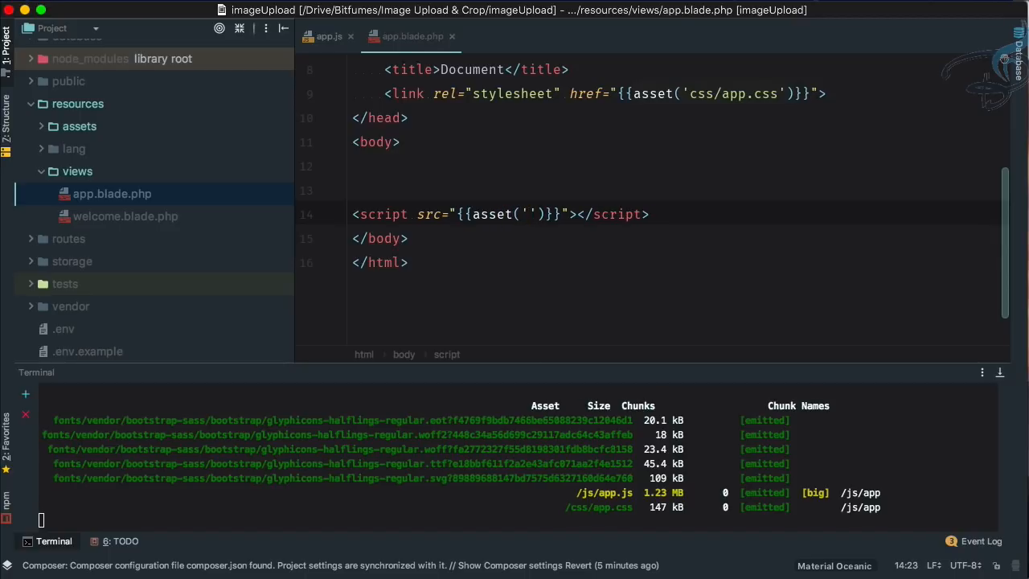
type("js/app.js")
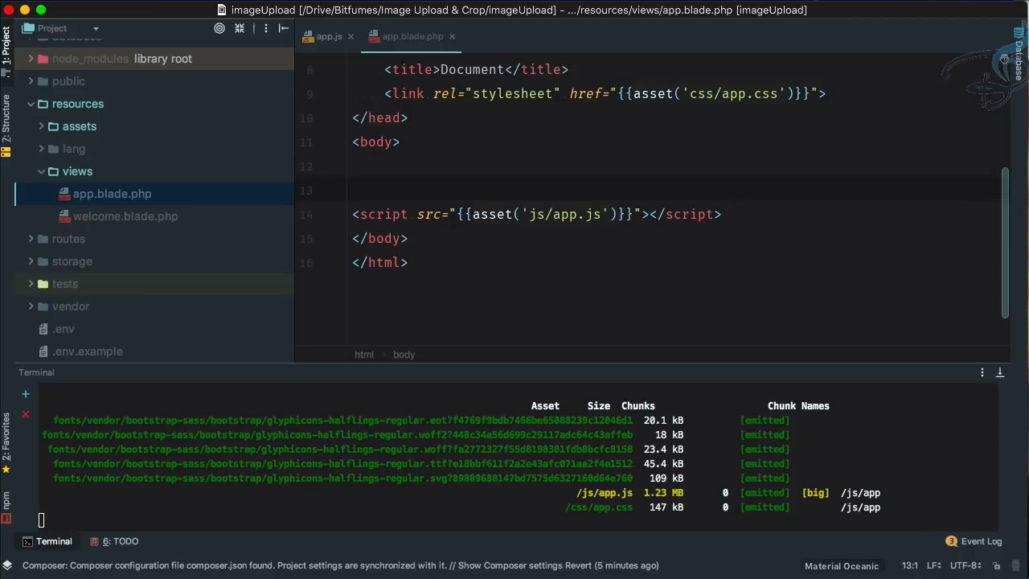
type("div id=\"app\">")
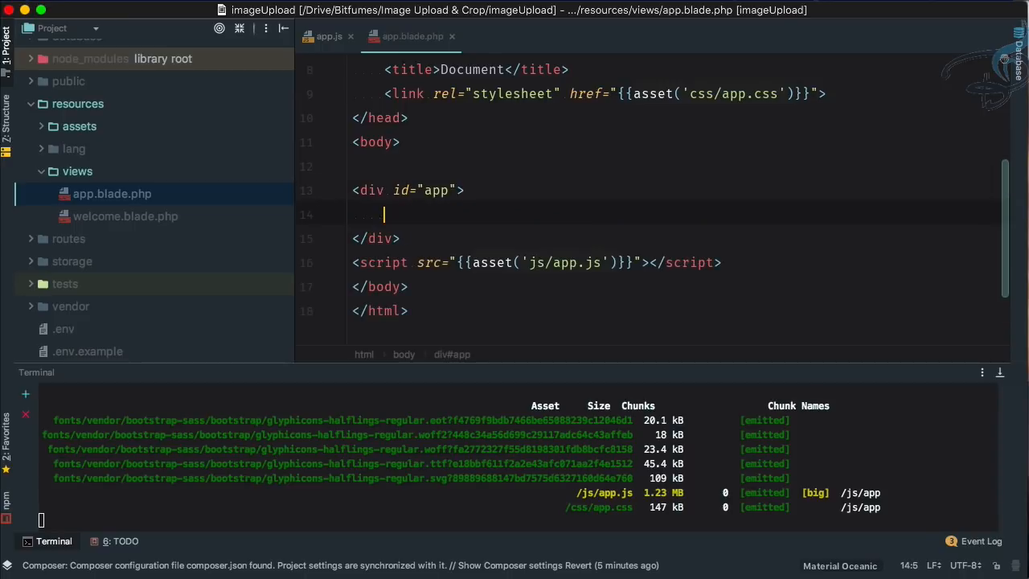
Step: Start a second terminal session and begin the php artisan serve command
left_click(26, 392)
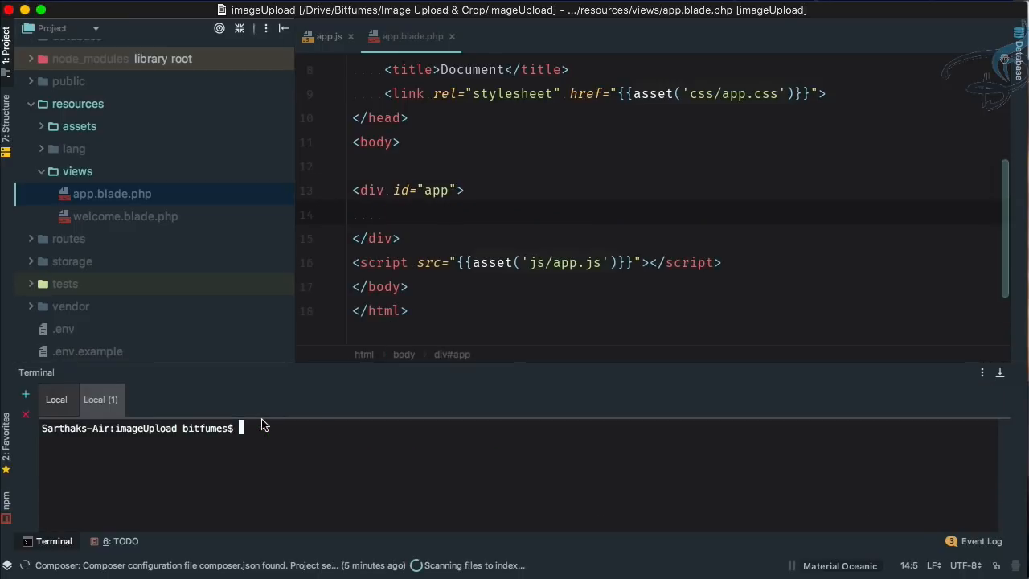
type("ph")
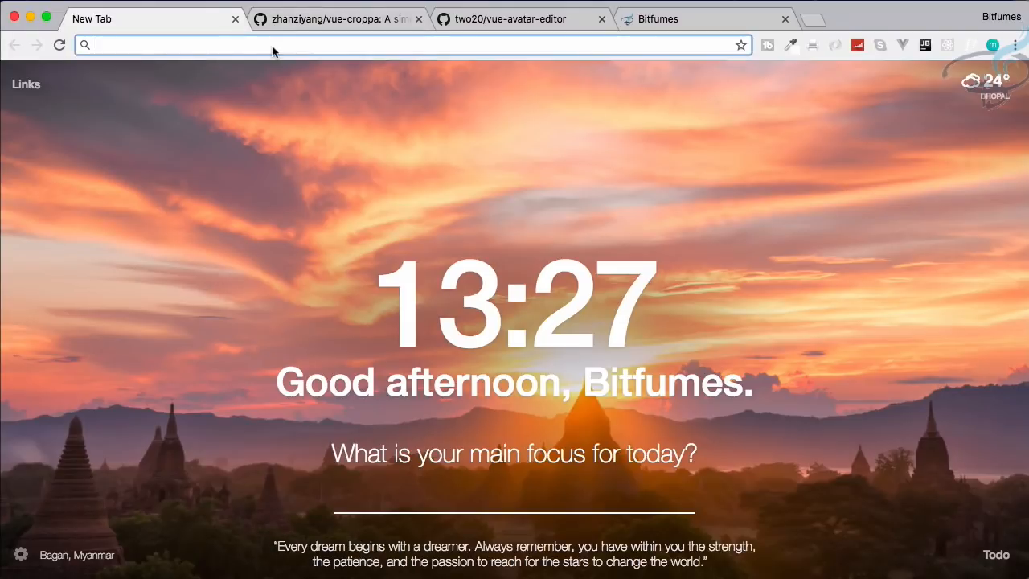
Step: Load localhost:8000 in Chrome to see the default Laravel welcome page
type("localhost:8000")
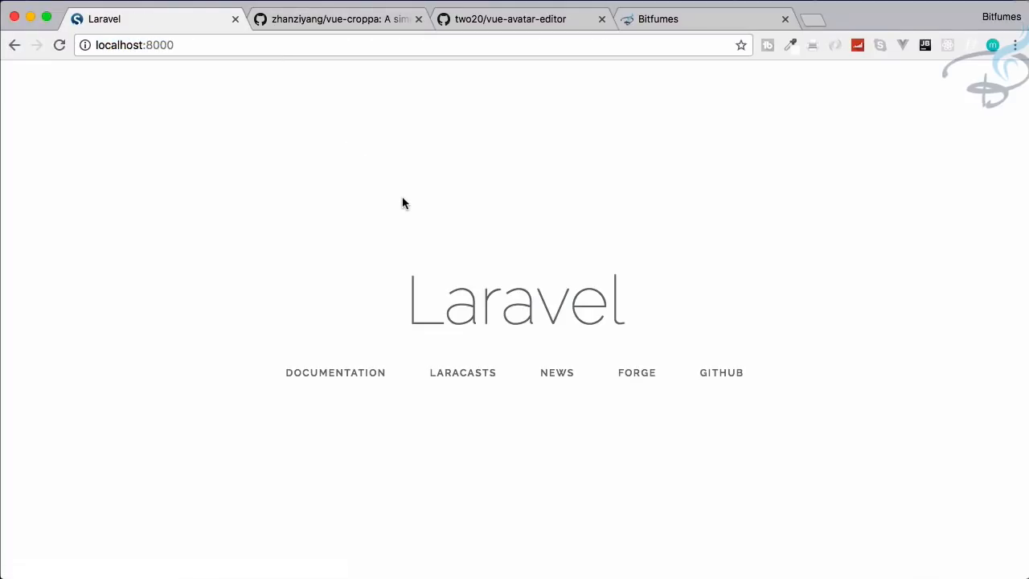
mouse_move(222, 36)
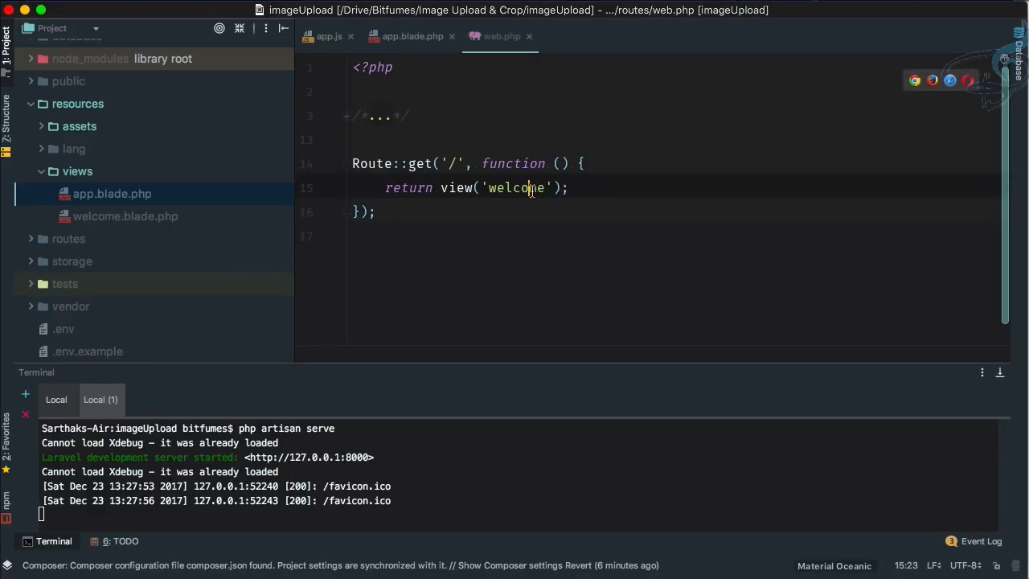
Step: Return view('app') from the root route, then reload localhost:8000 with the DevTools console shown
type("app")
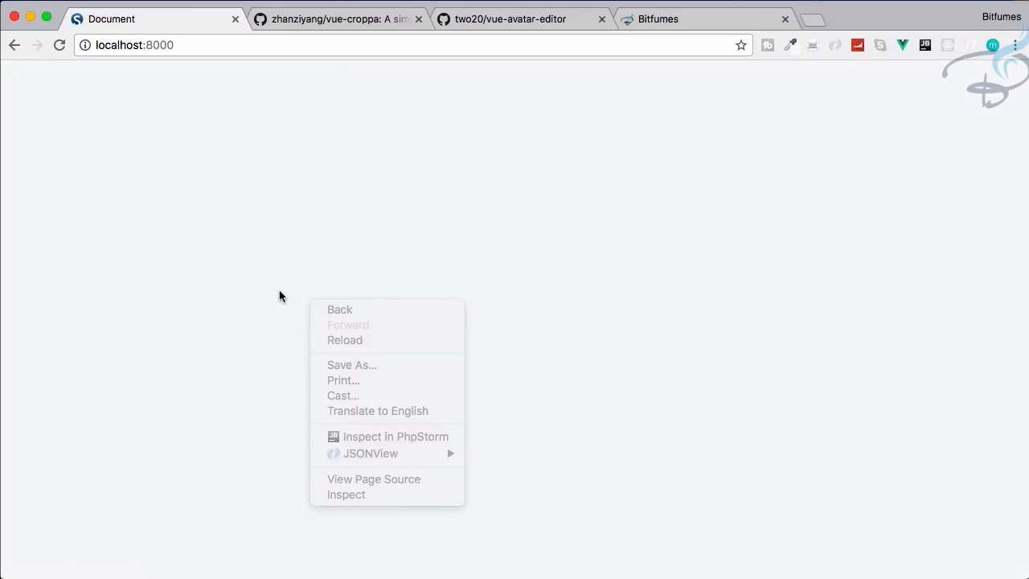
left_click(346, 494)
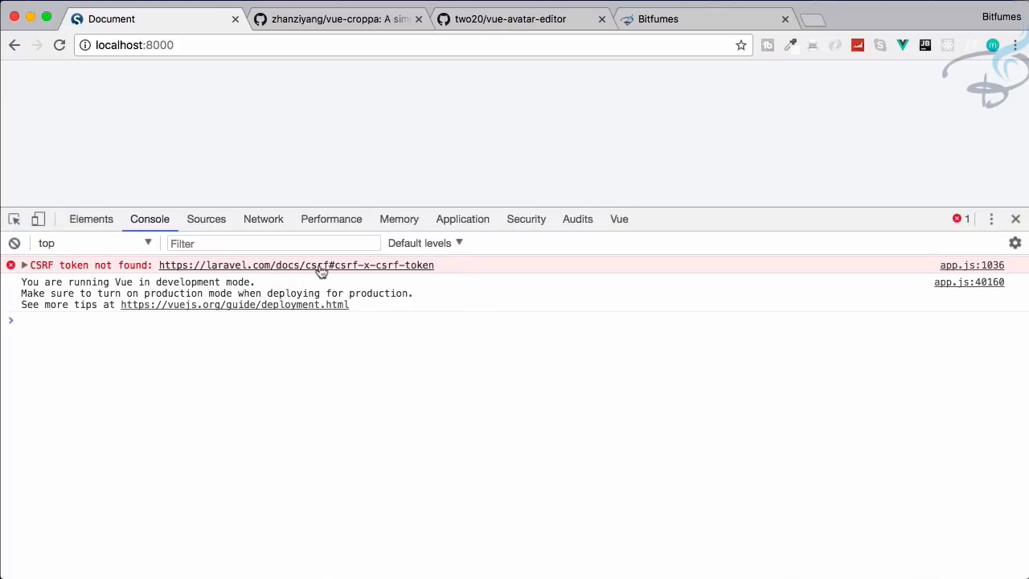
mouse_move(344, 267)
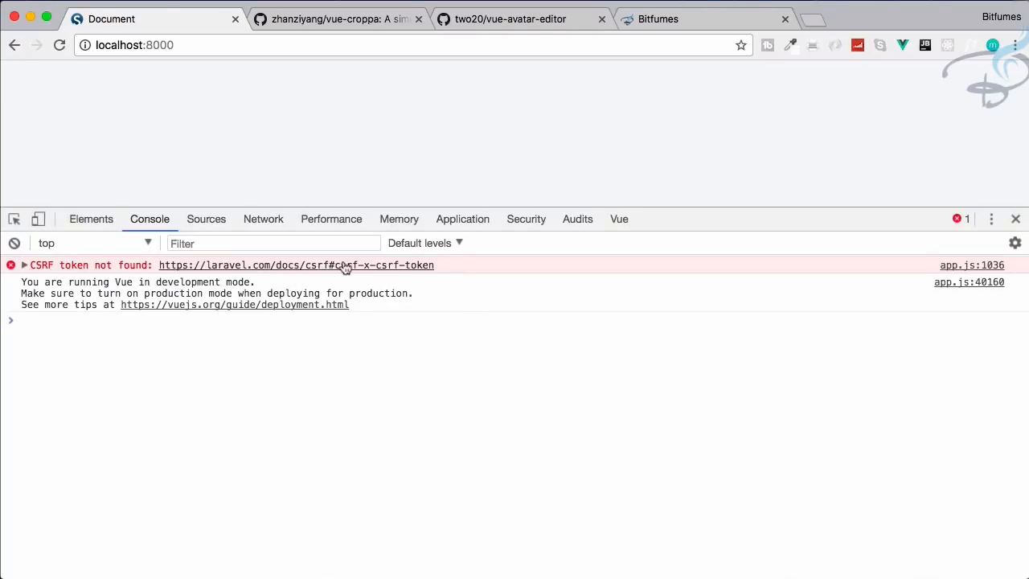
left_click(296, 264)
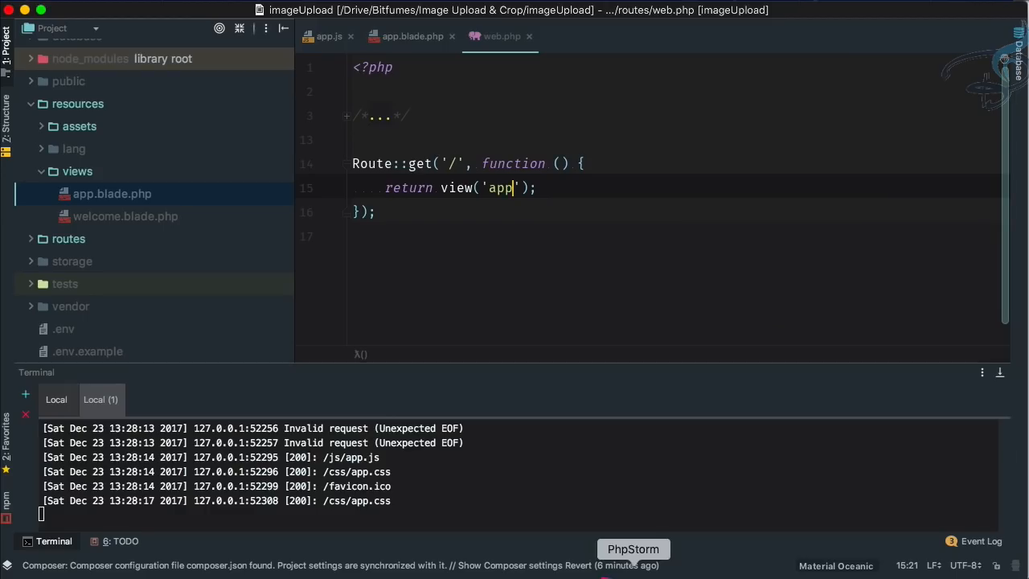
left_click(412, 36)
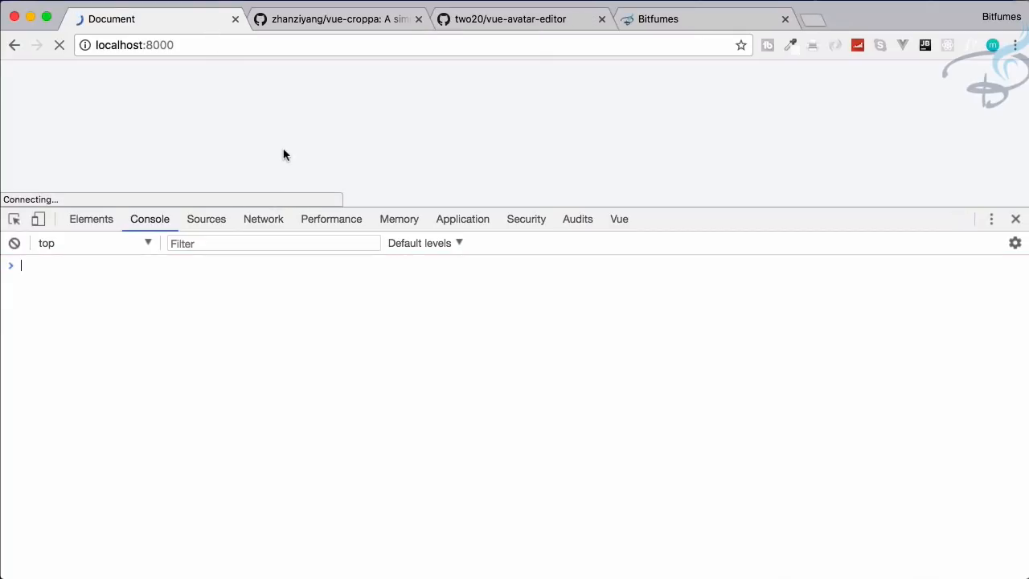
Step: View the page source of localhost:8000 to confirm the csrf-token meta, app div and app.js render
right_click(283, 155)
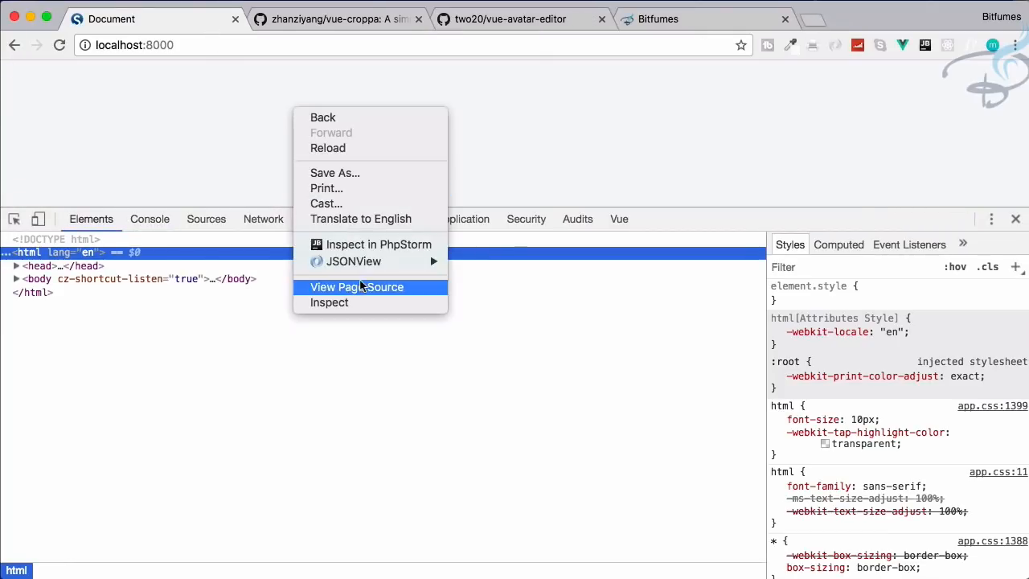
left_click(356, 286)
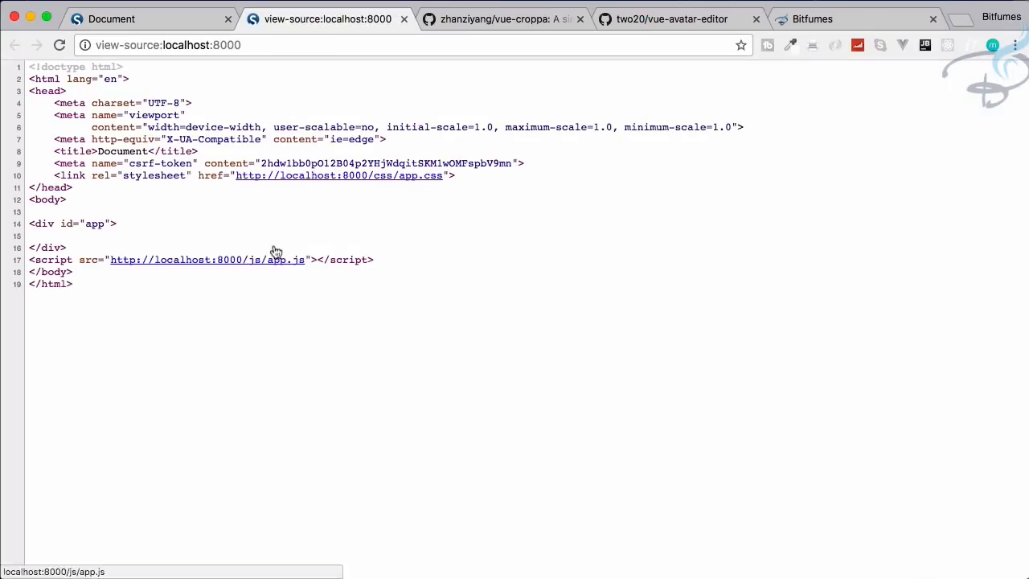
mouse_move(363, 179)
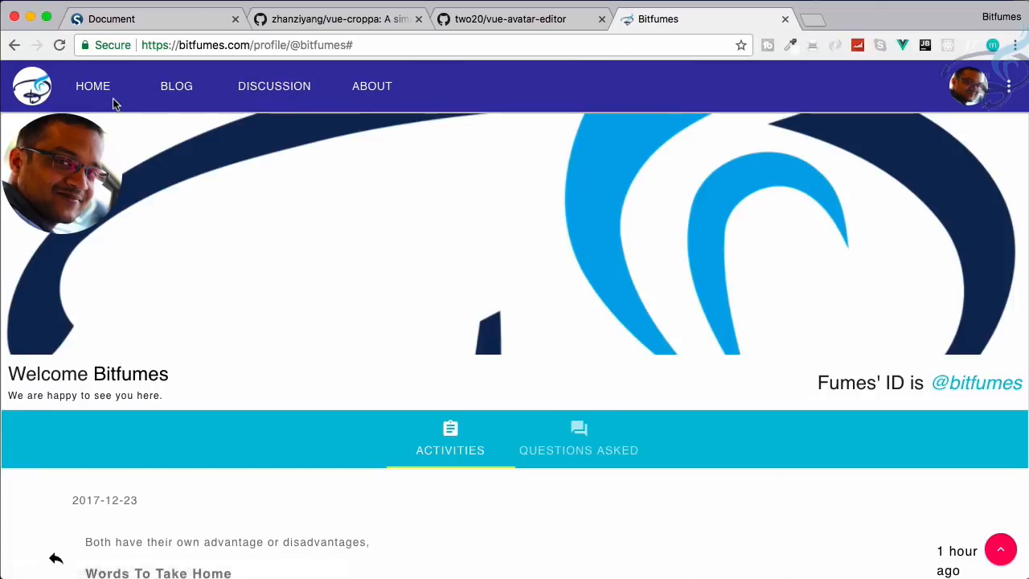
Step: Visit the Bitfumes discussion threads page, then return to the Bitfumes home page
left_click(273, 86)
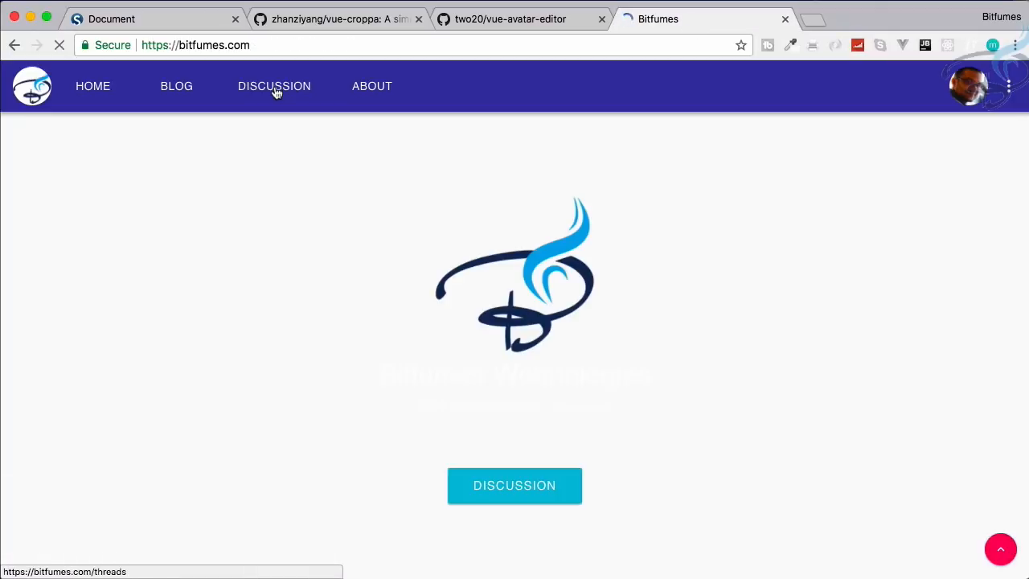
left_click(274, 87)
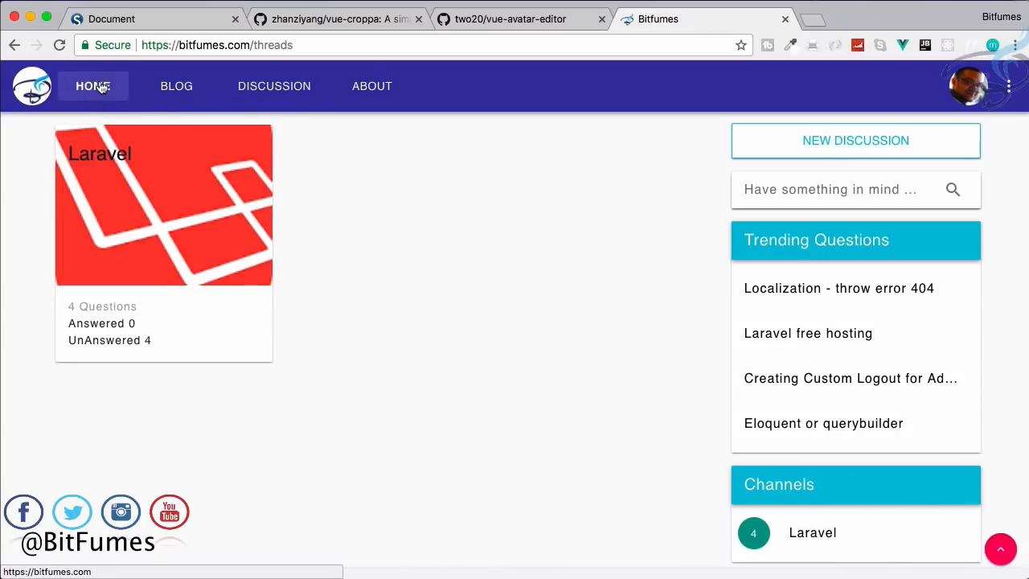
left_click(93, 87)
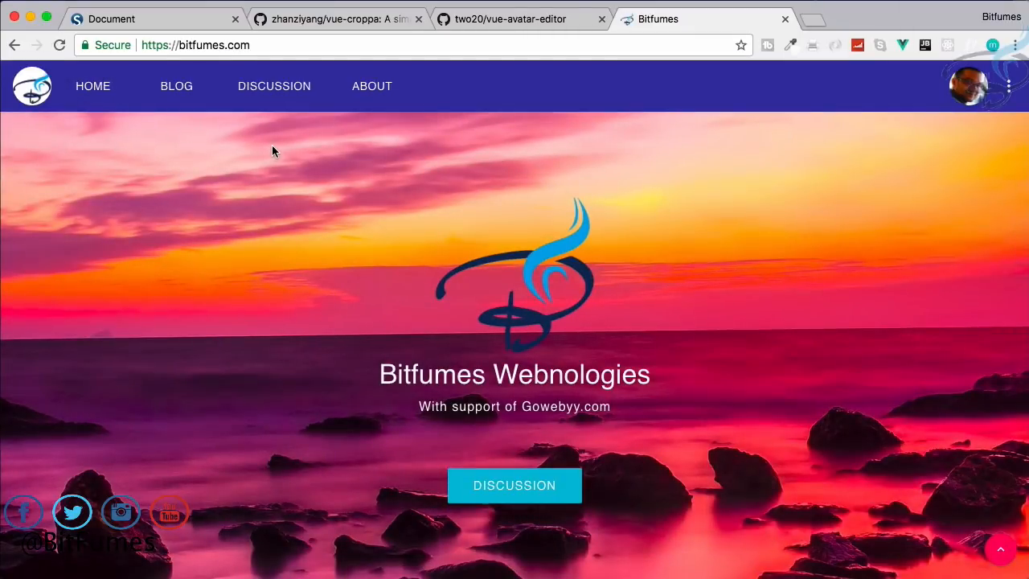